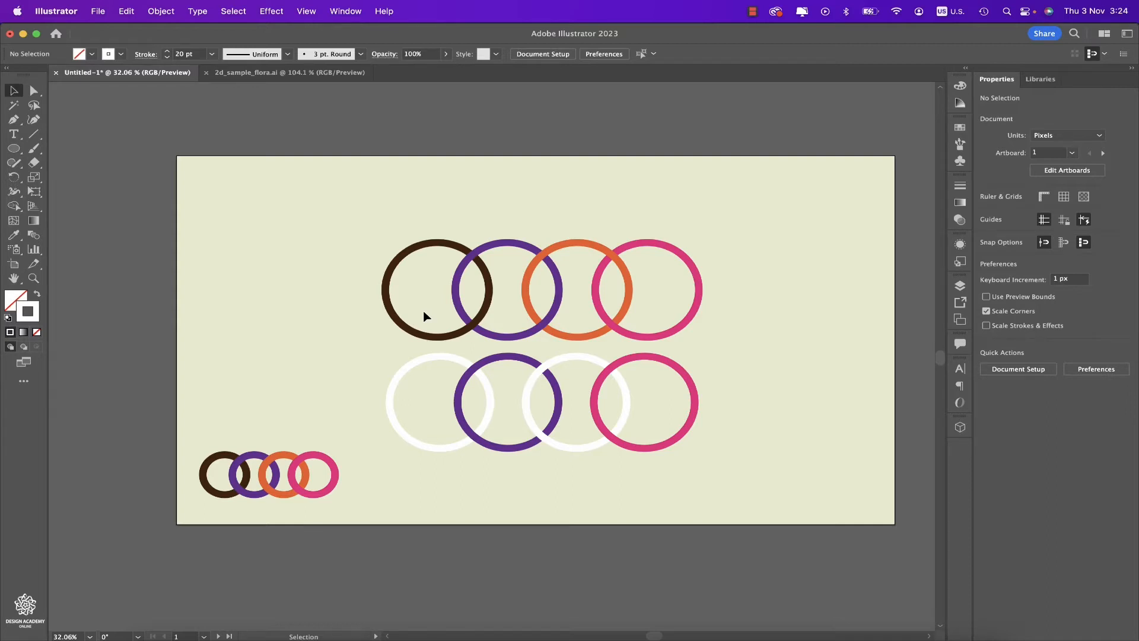
Select the four bottom-row rings and make them an Intertwine object via Object > Intertwine > Make.
left_click_drag(424, 315, 705, 467)
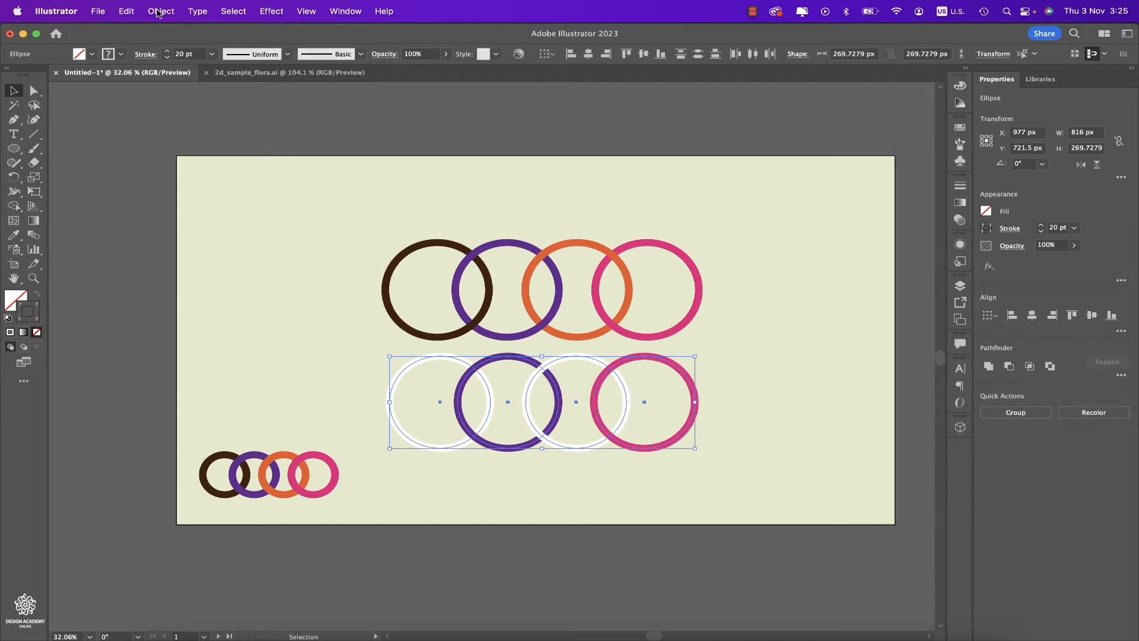
left_click(161, 11)
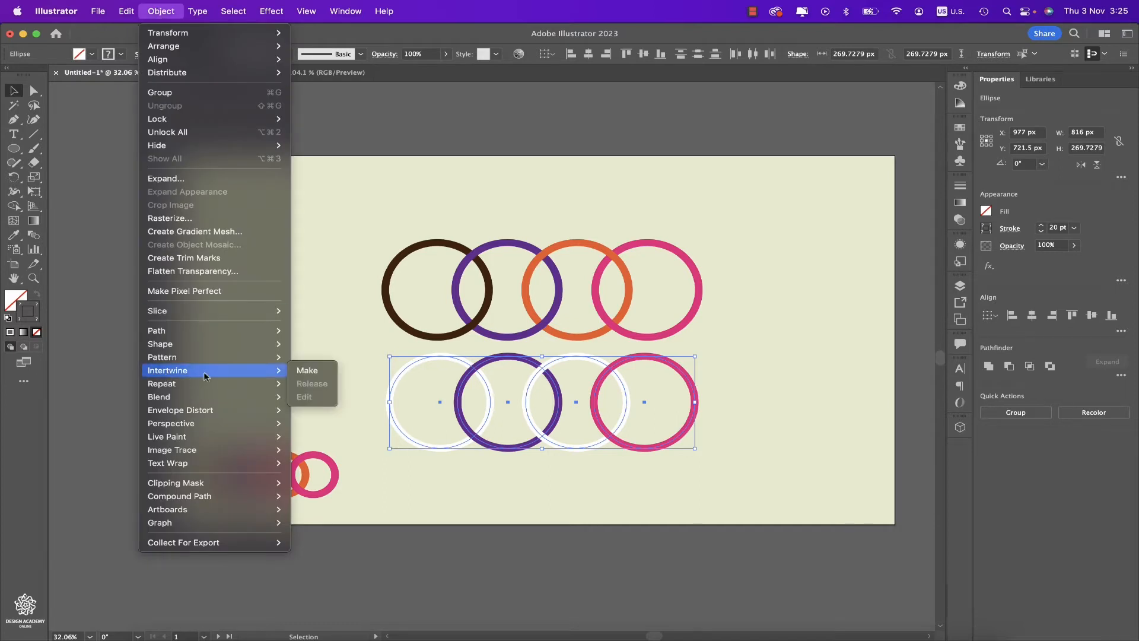
mouse_move(223, 377)
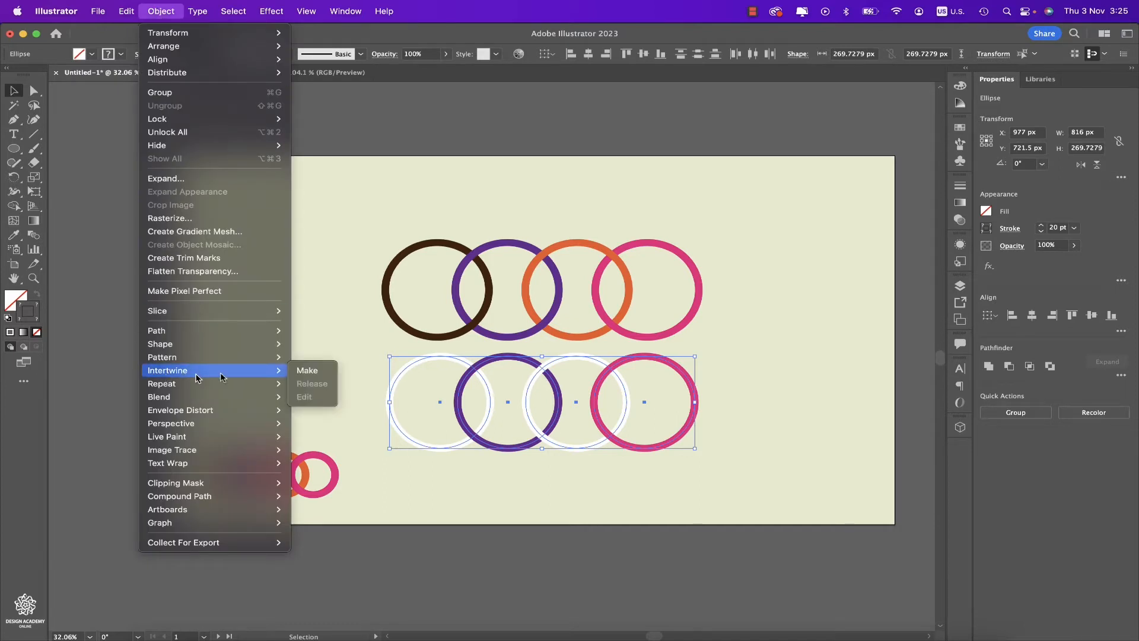
left_click(306, 370)
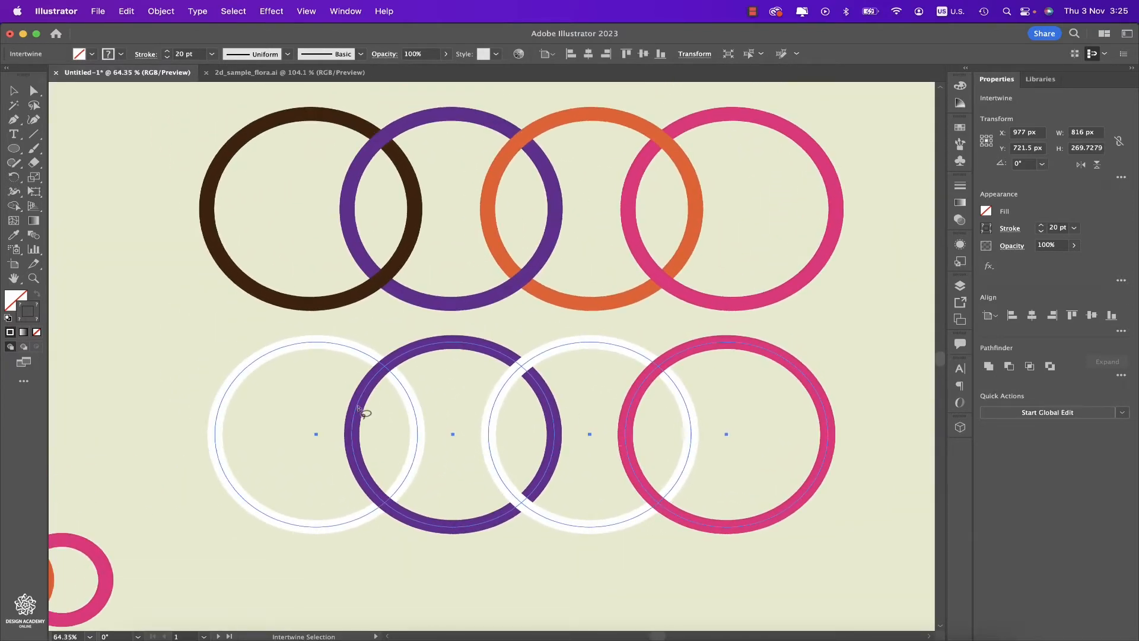
mouse_move(422, 499)
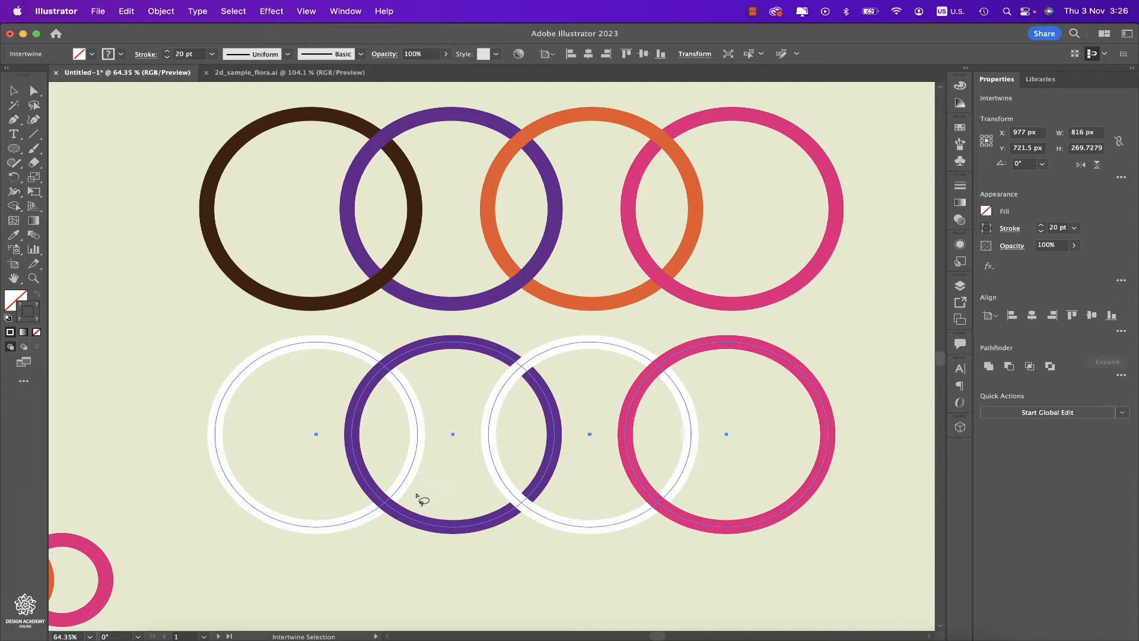
Lasso two ring overlaps to flip their stacking, bringing the pink ring over the white ring.
left_click_drag(418, 498, 371, 530)
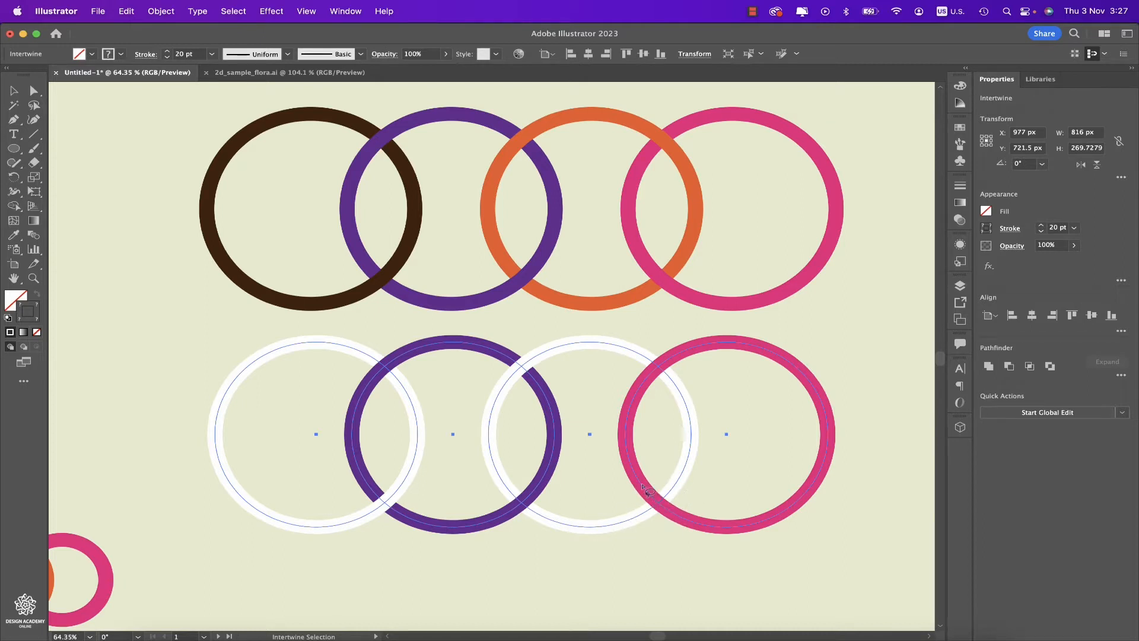
mouse_move(661, 518)
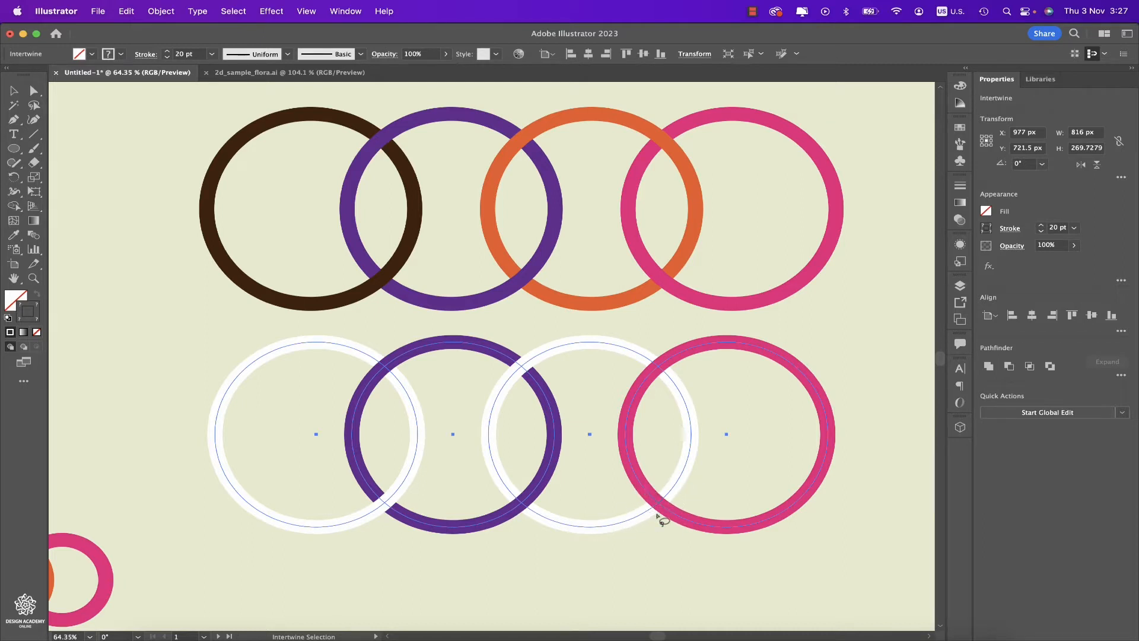
left_click_drag(650, 494, 661, 516)
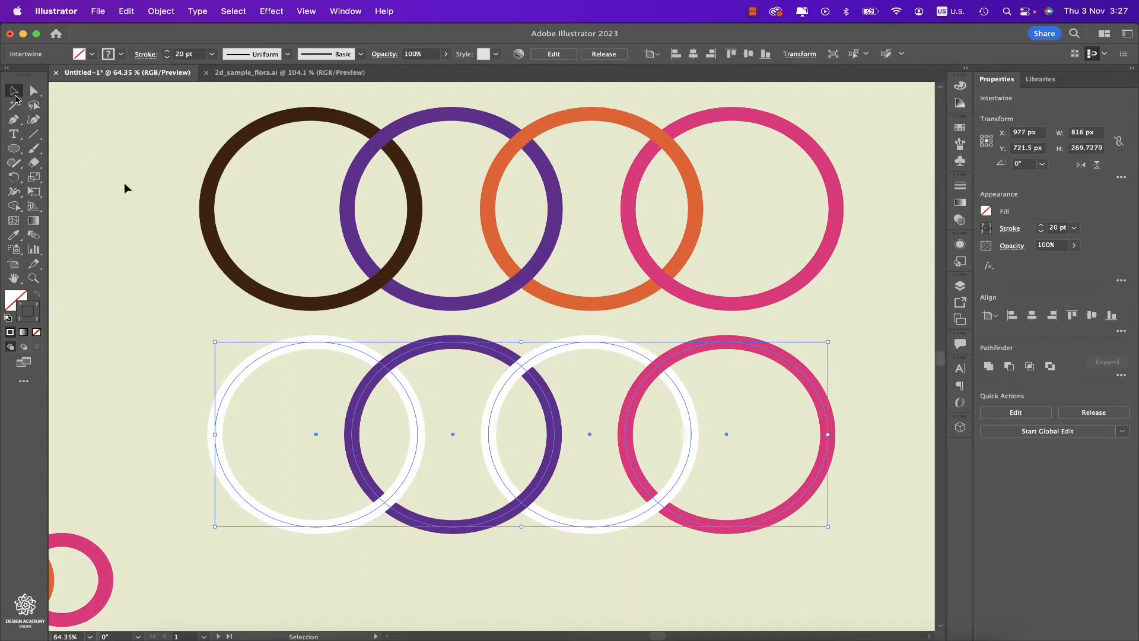
mouse_move(154, 240)
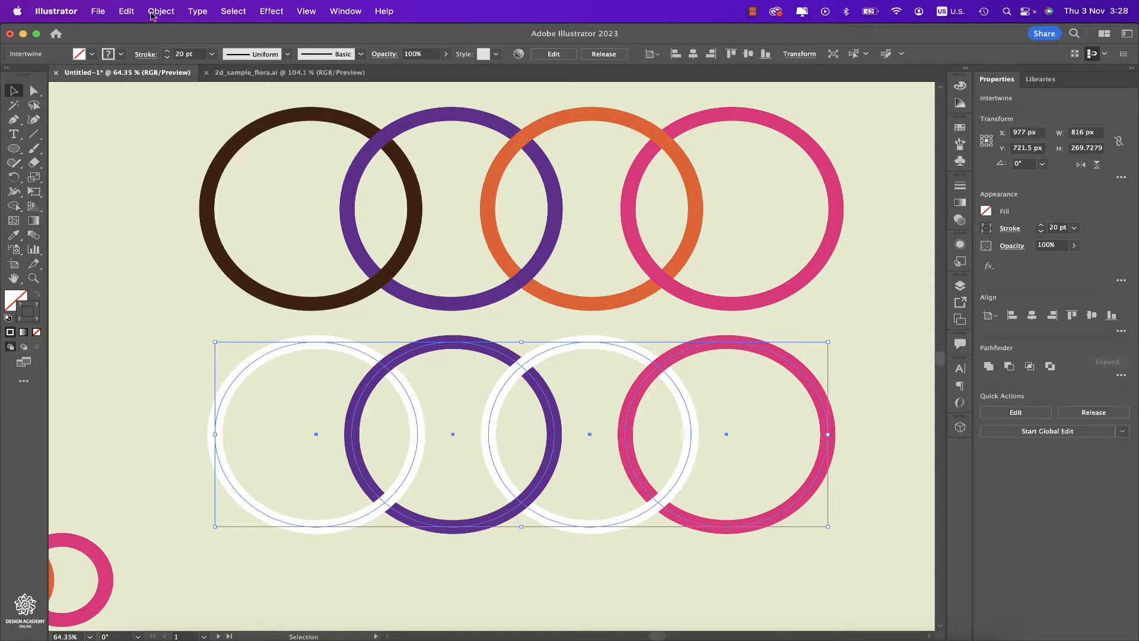
Reopen the intertwine with Object > Intertwine > Edit and flip the white-purple ring crossing.
left_click(160, 10)
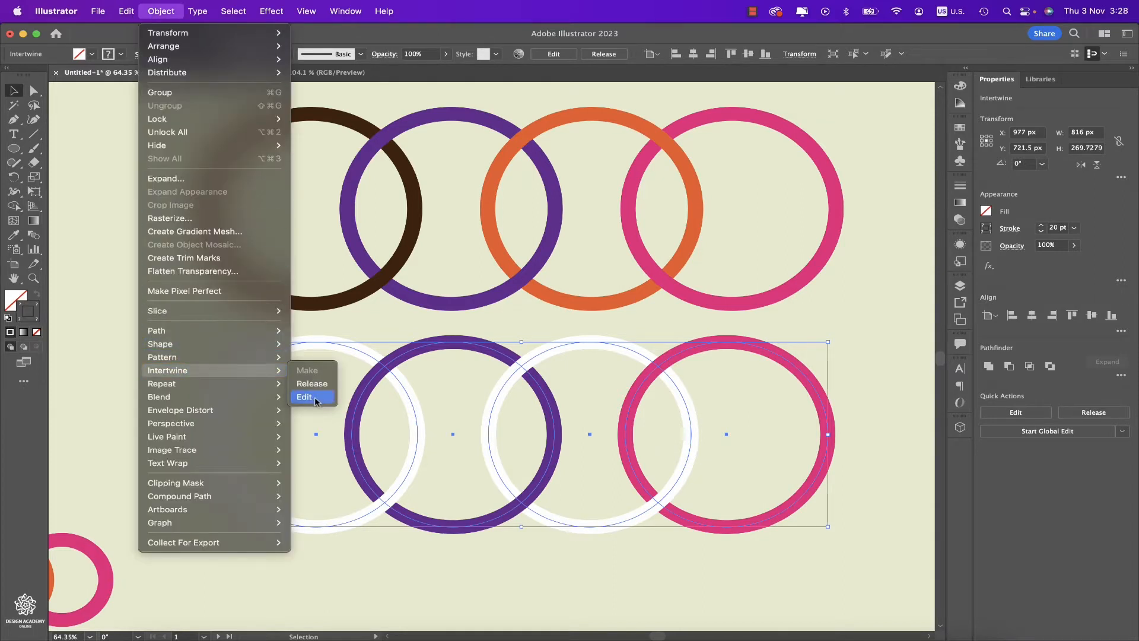
left_click(304, 397)
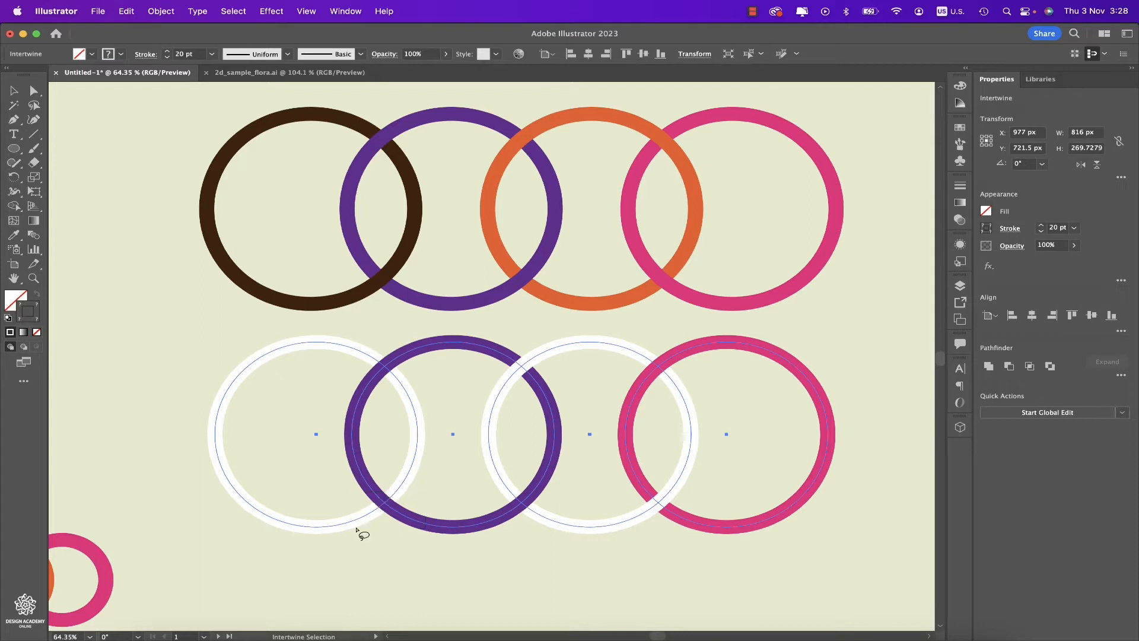
left_click_drag(359, 535, 419, 493)
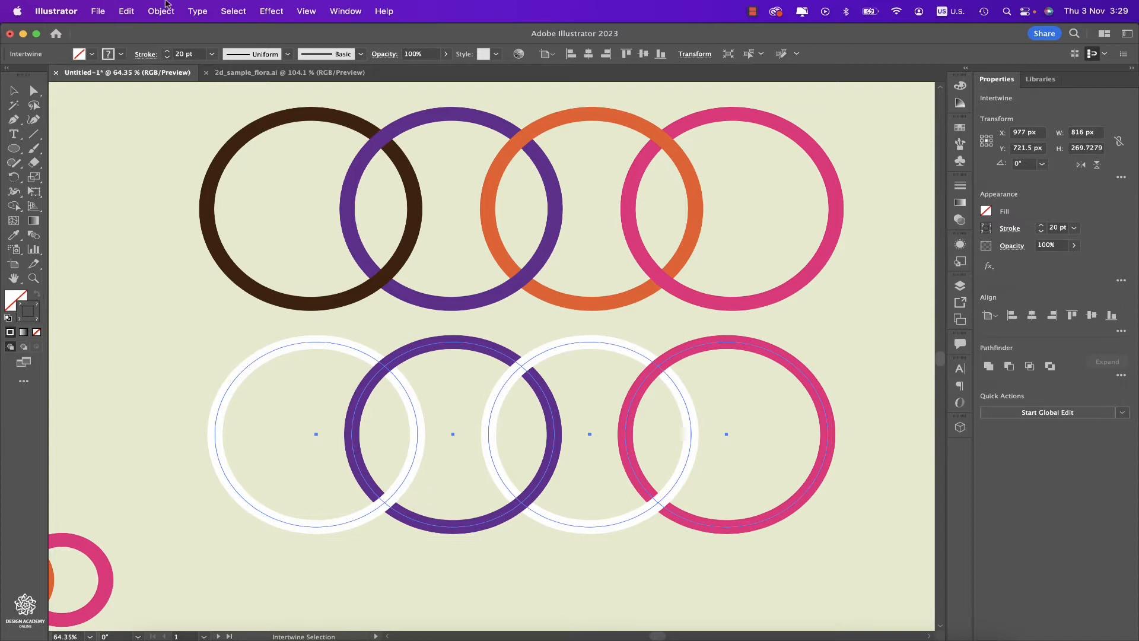
Review the Intertwine submenu before and after exiting edit mode, confirming Release and Edit are enabled.
left_click(160, 11)
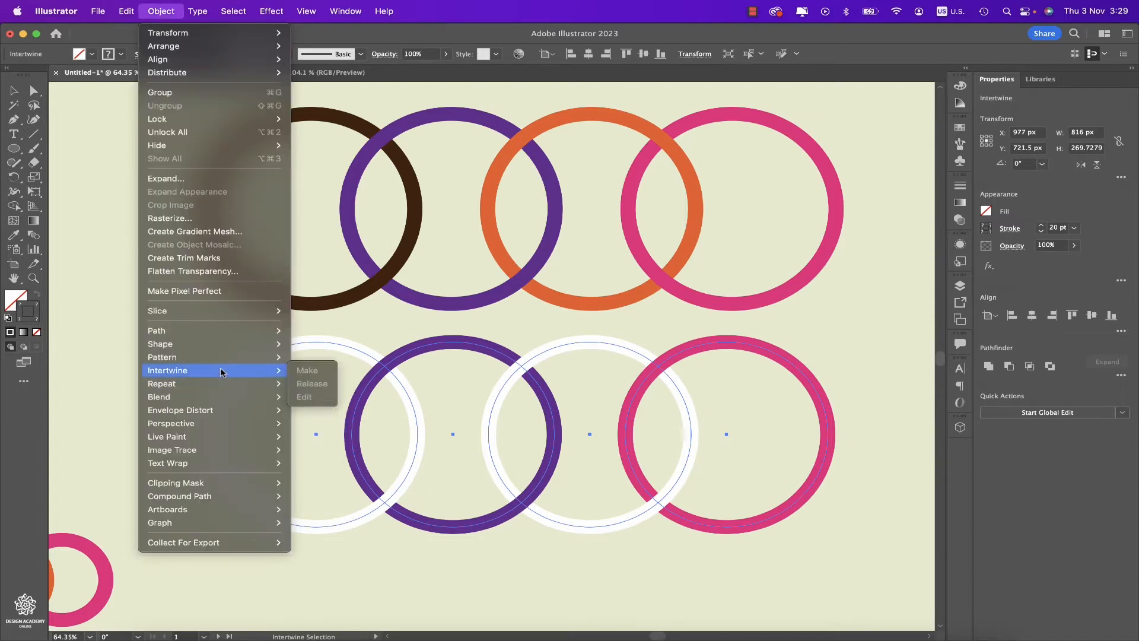
mouse_move(312, 383)
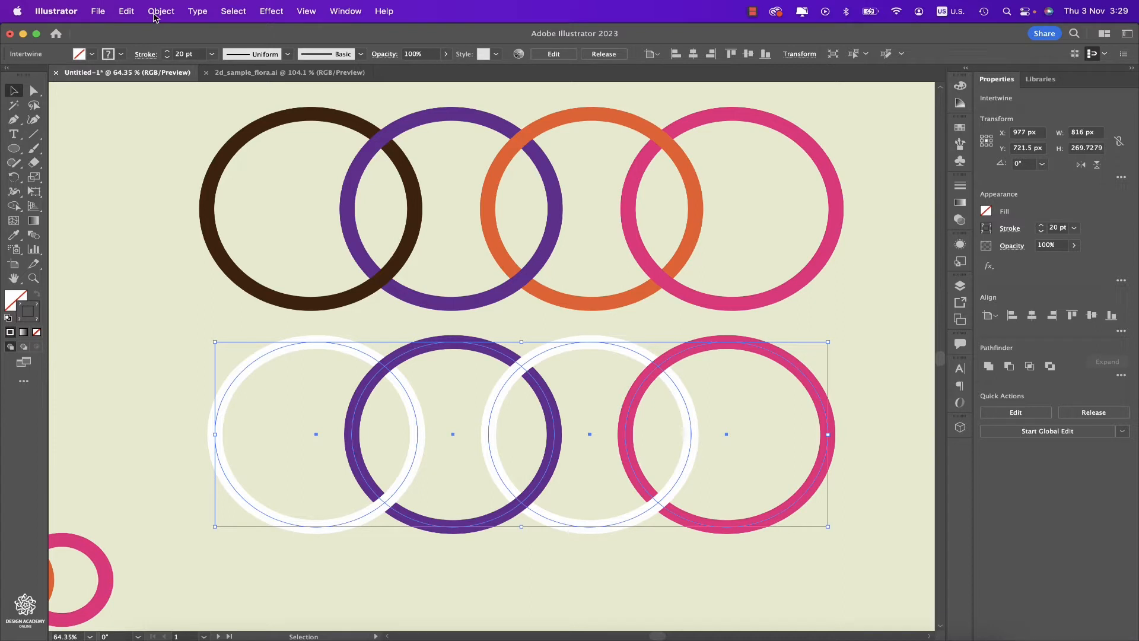
left_click(160, 11)
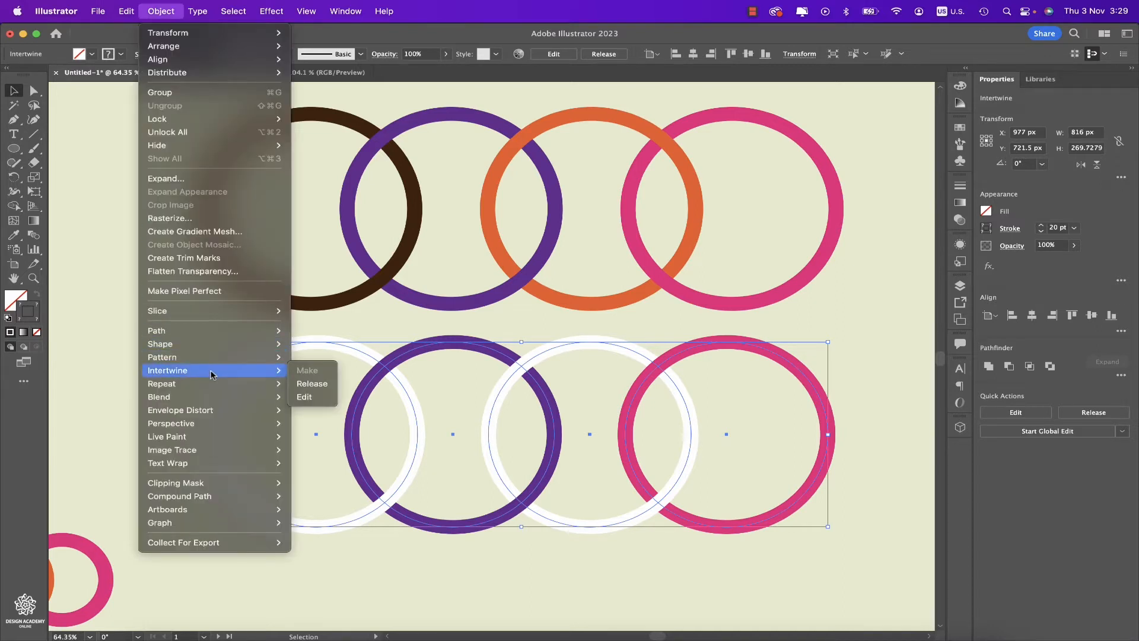
left_click(334, 391)
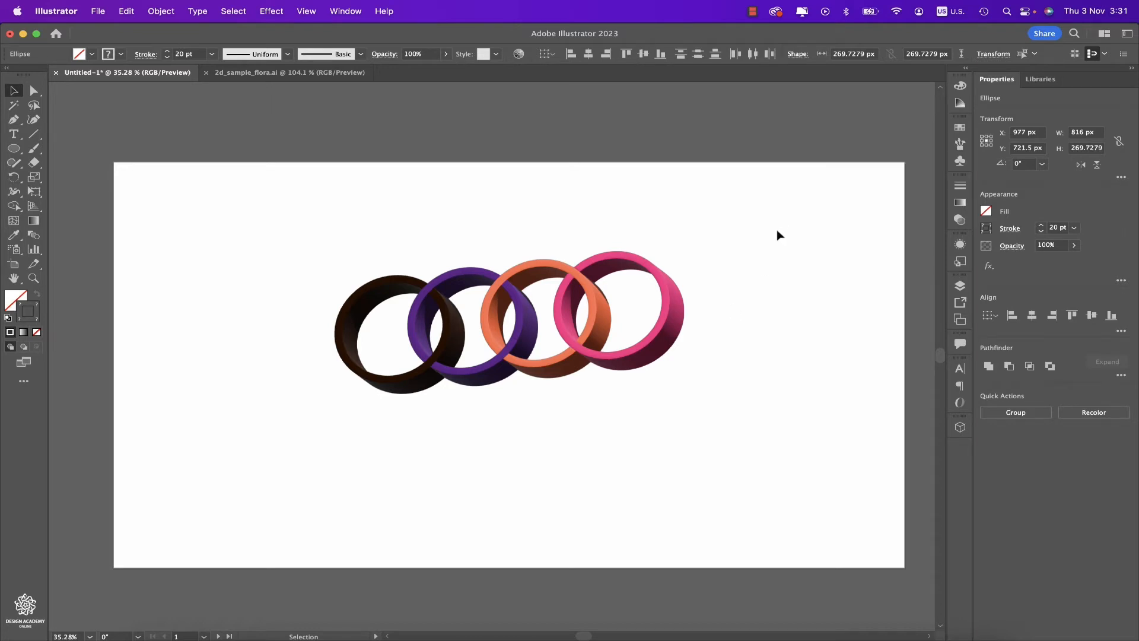
left_click(509, 319)
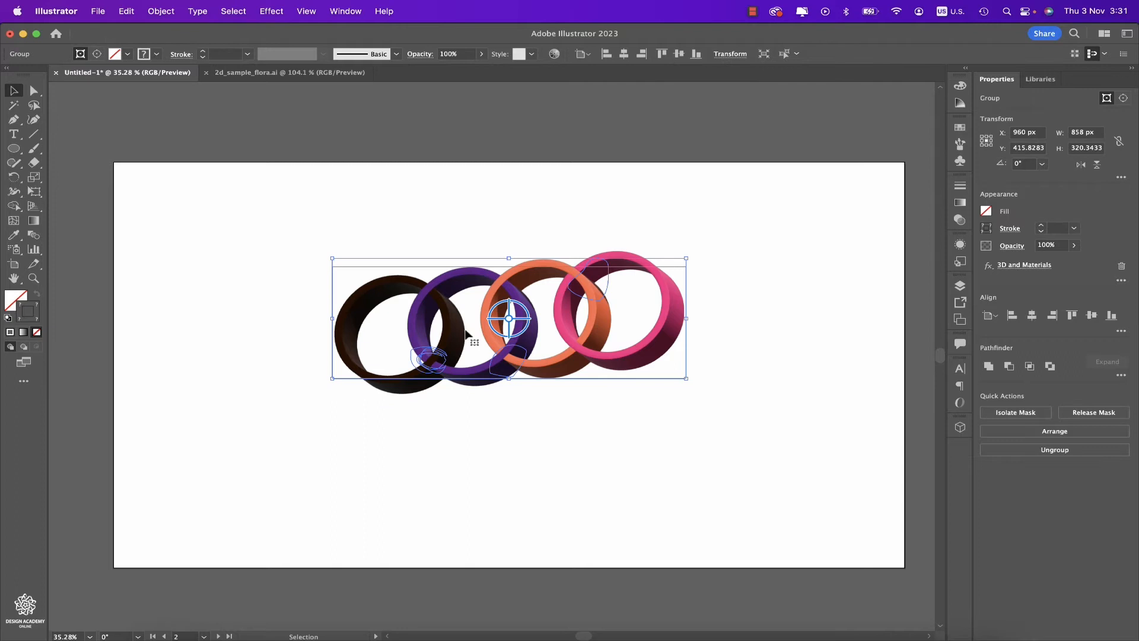
mouse_move(701, 239)
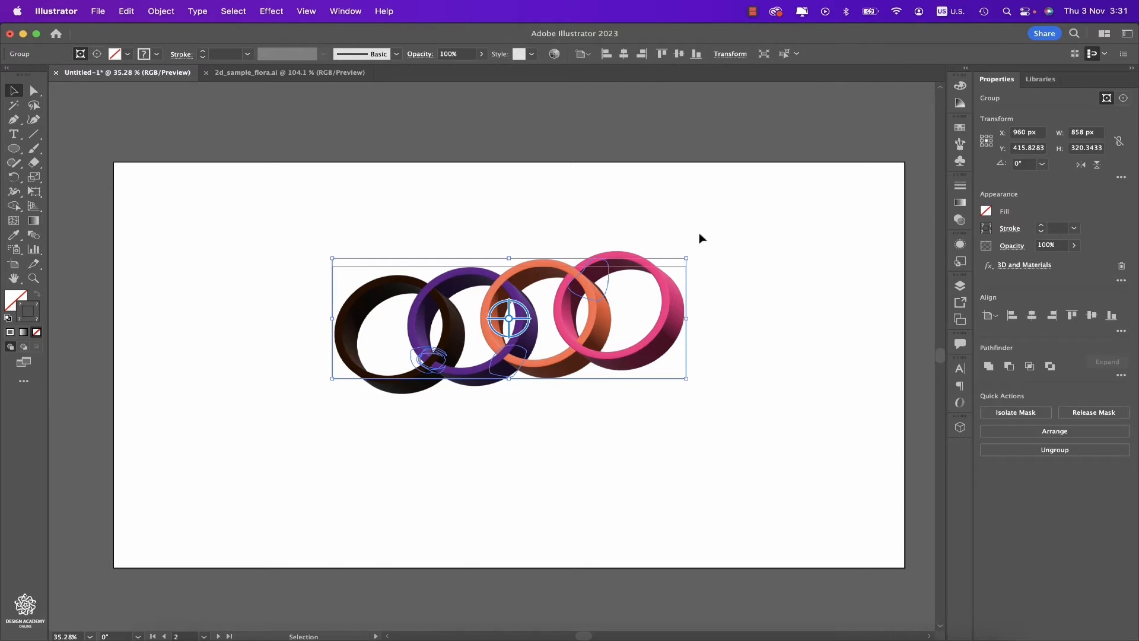
left_click(271, 10)
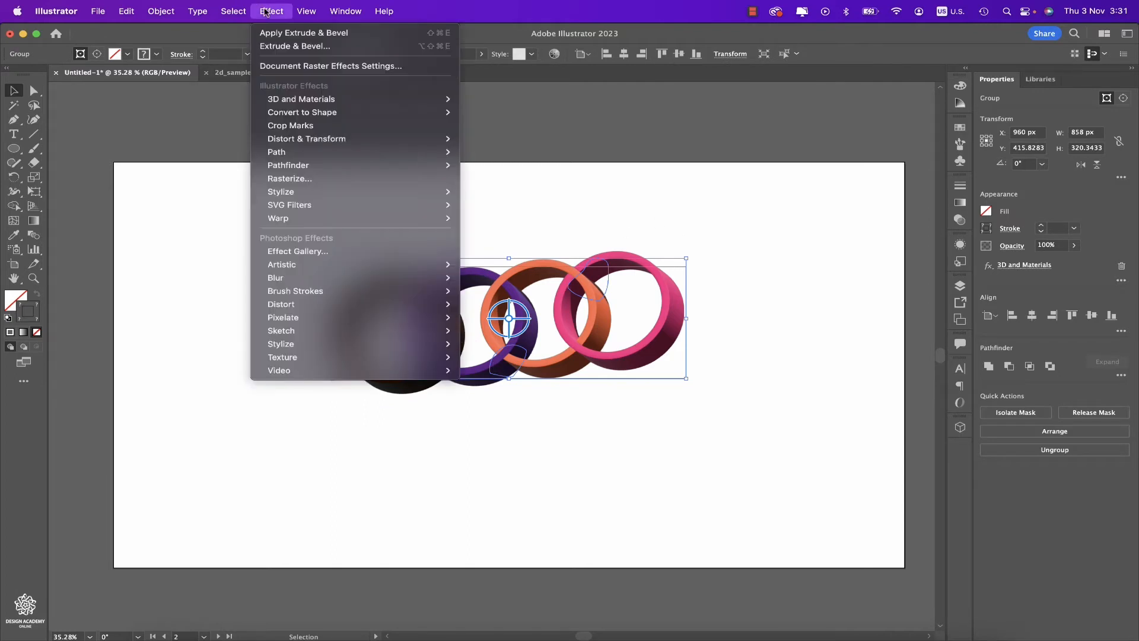
mouse_move(300, 98)
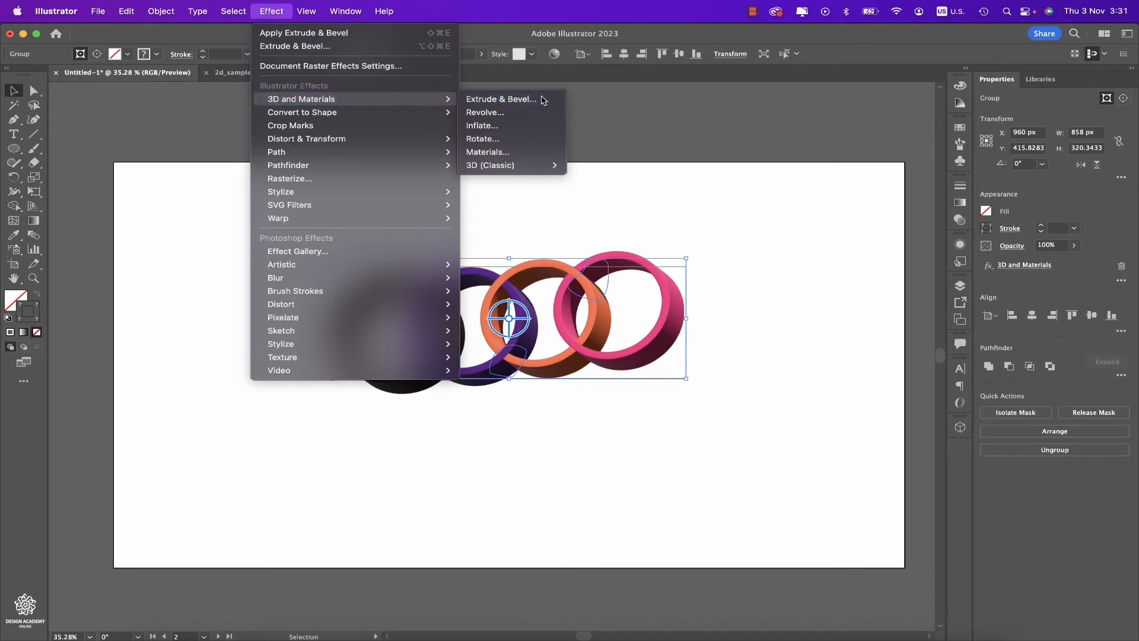
left_click(501, 99)
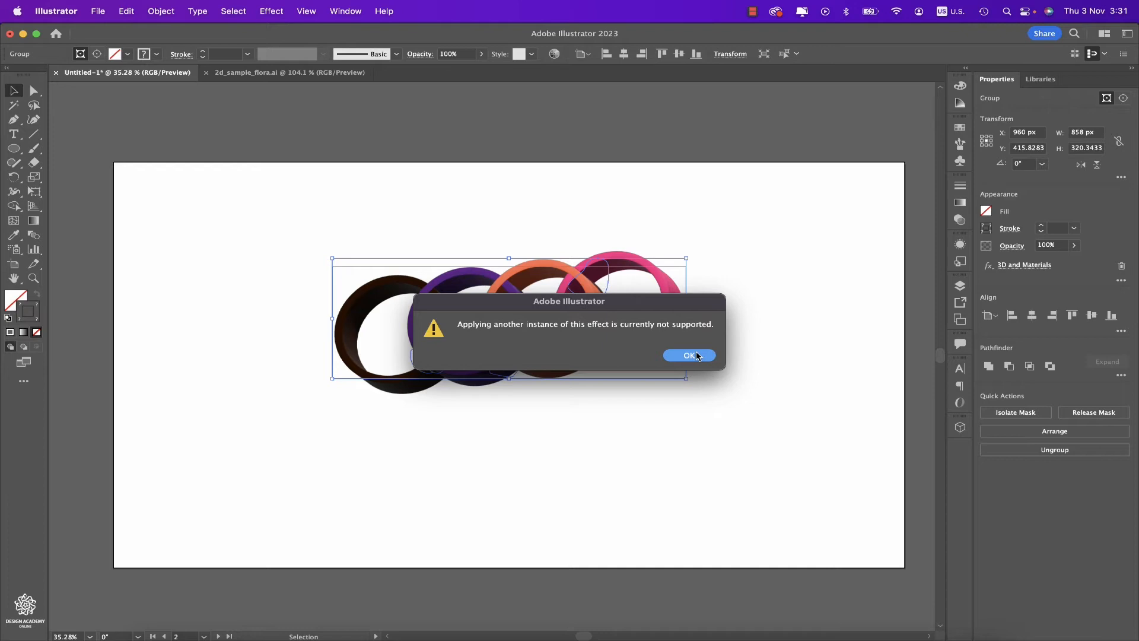
left_click(688, 355)
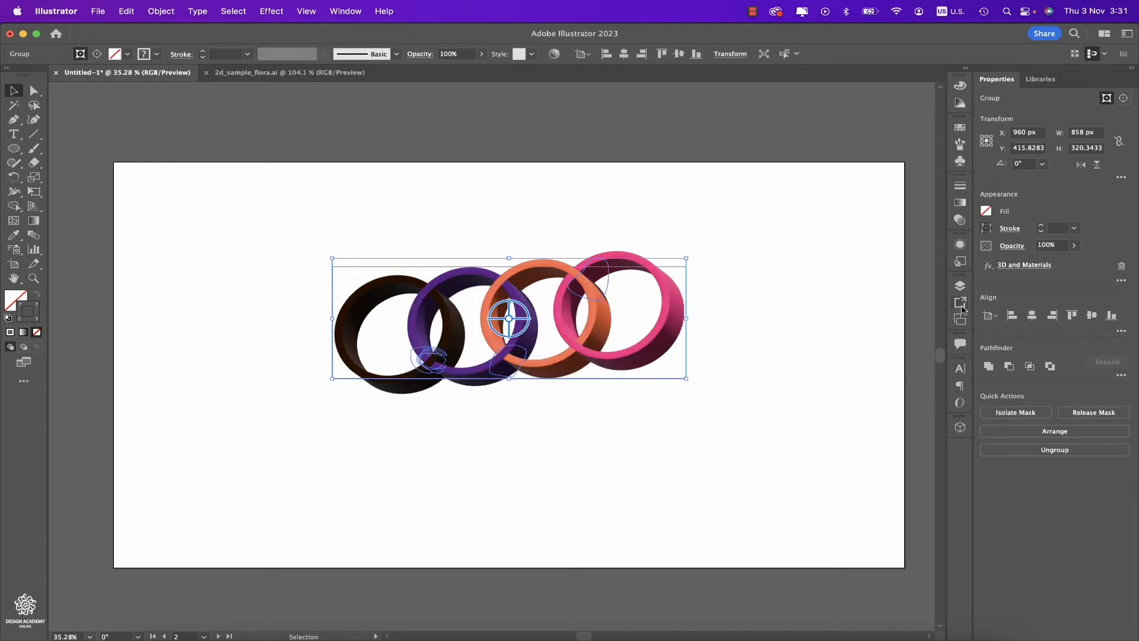
Add the 3D rings group to the Asset Export panel as Asset 2 and review the export file formats.
left_click(960, 303)
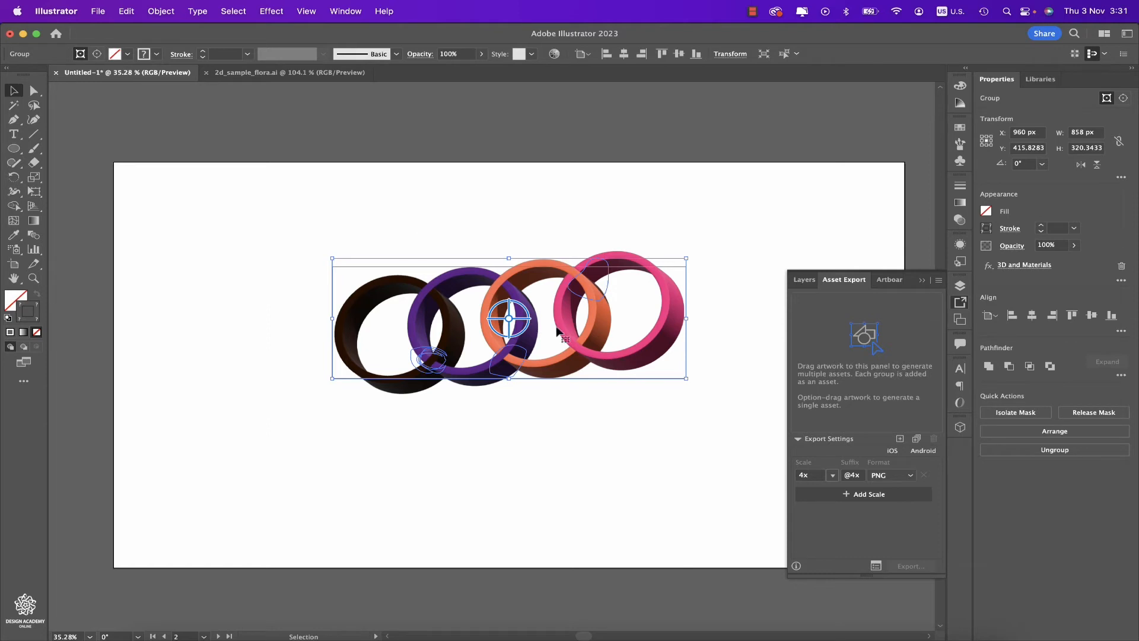
left_click_drag(509, 319, 835, 312)
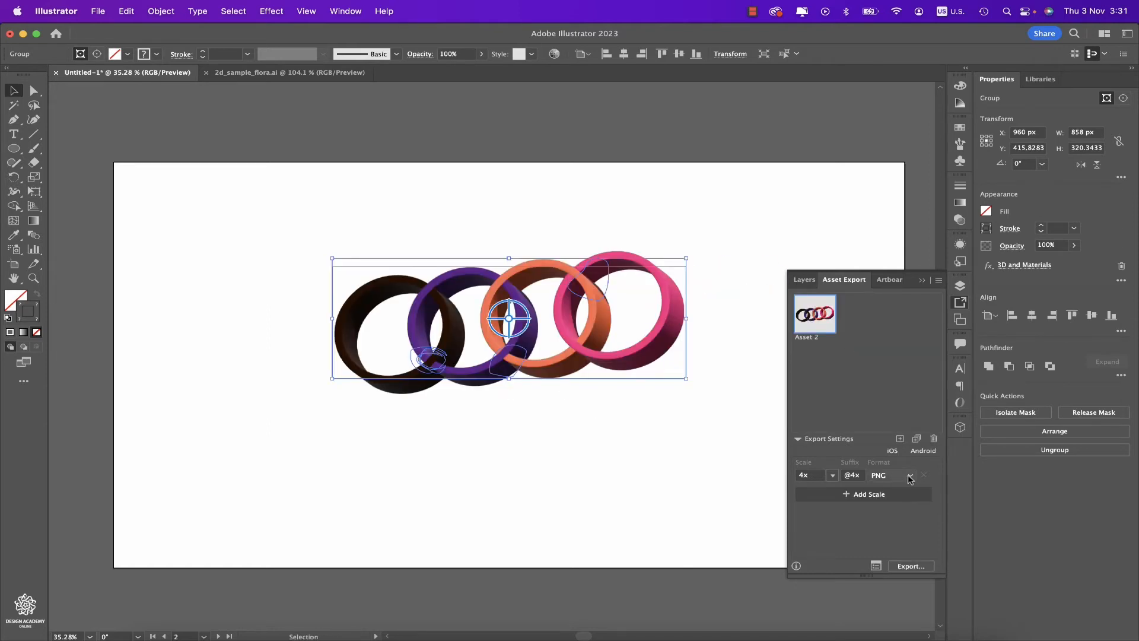
left_click(909, 475)
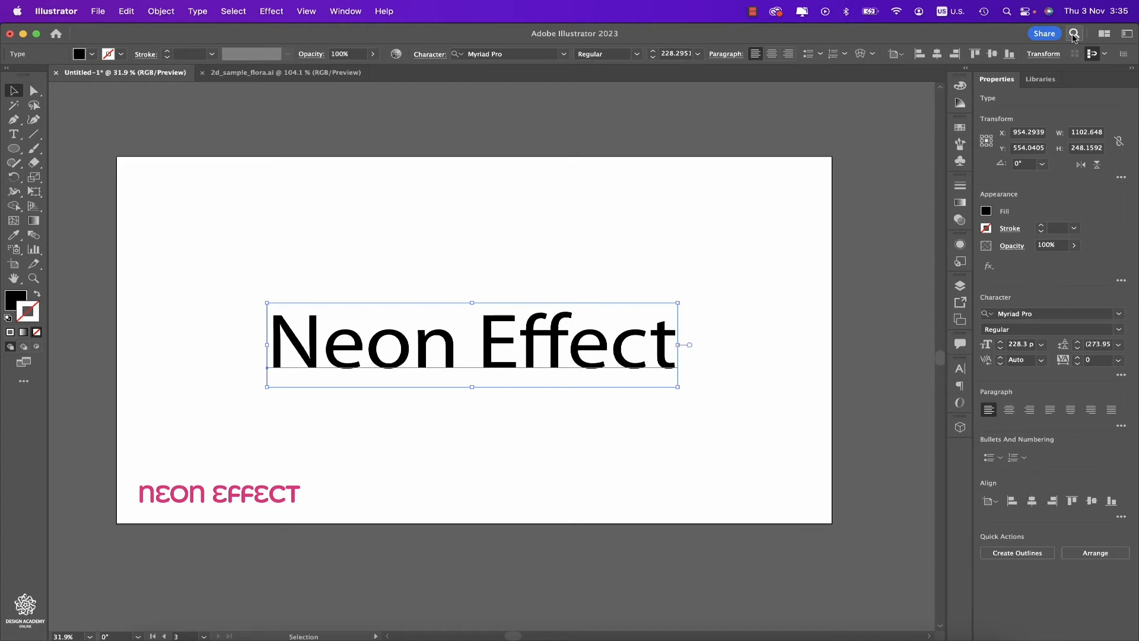
Show the Quick actions list in the Discover panel for the selected text.
left_click(1074, 33)
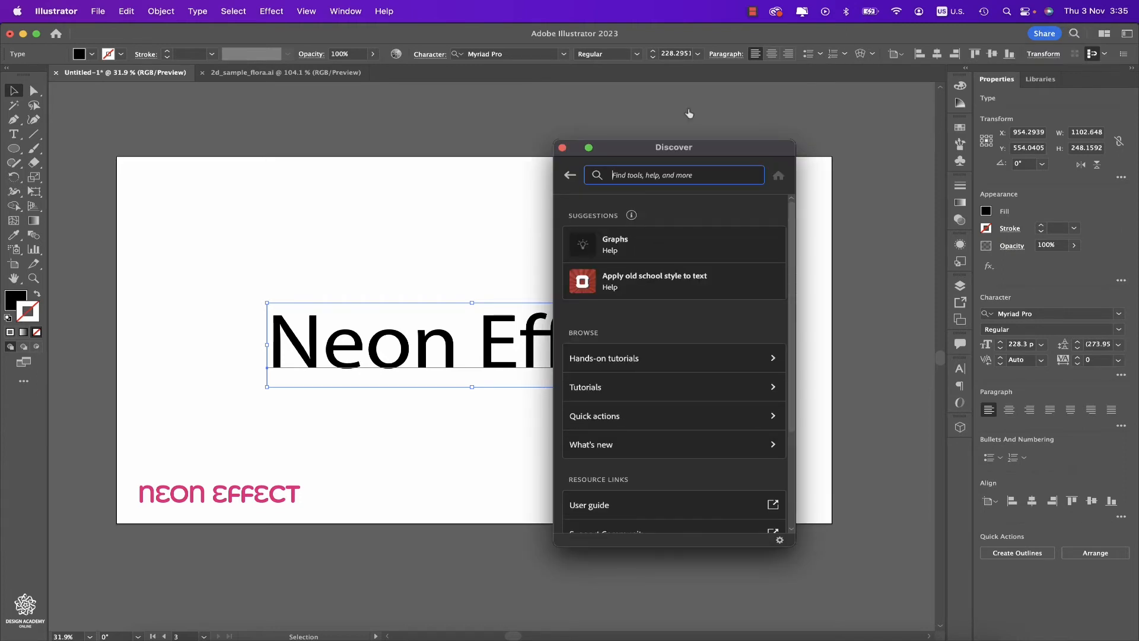
mouse_move(660, 429)
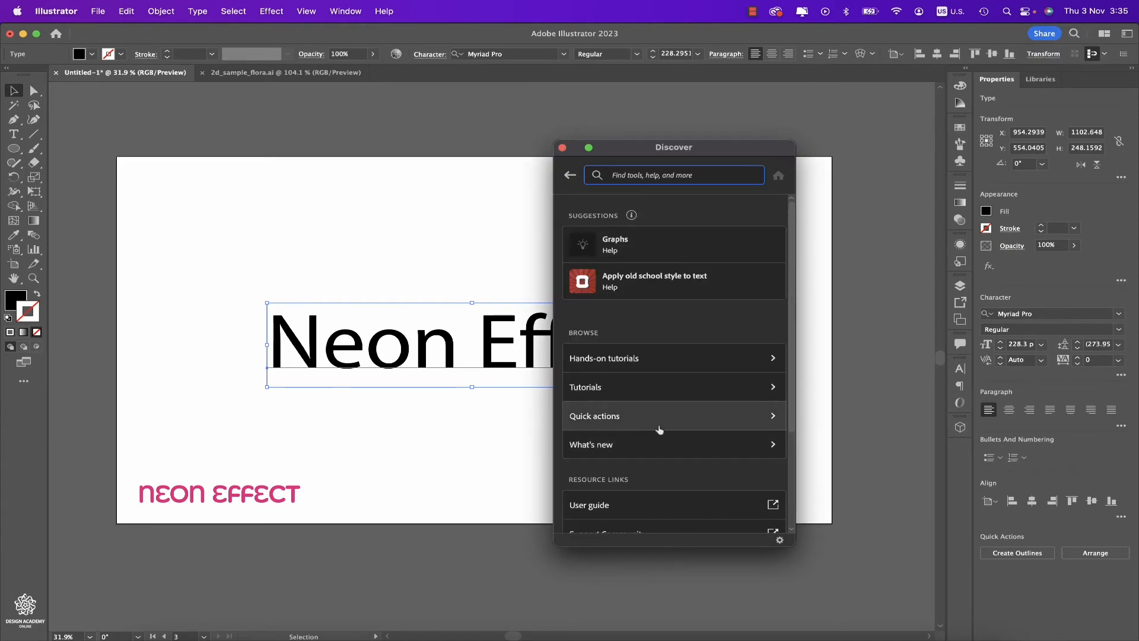
left_click(671, 176)
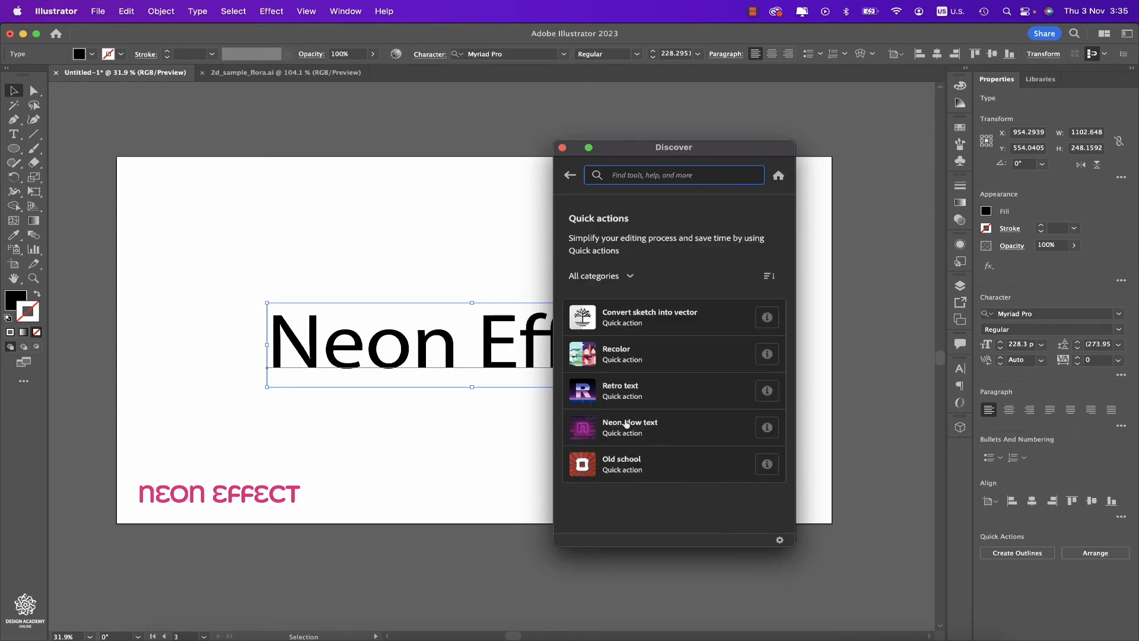
mouse_move(654, 442)
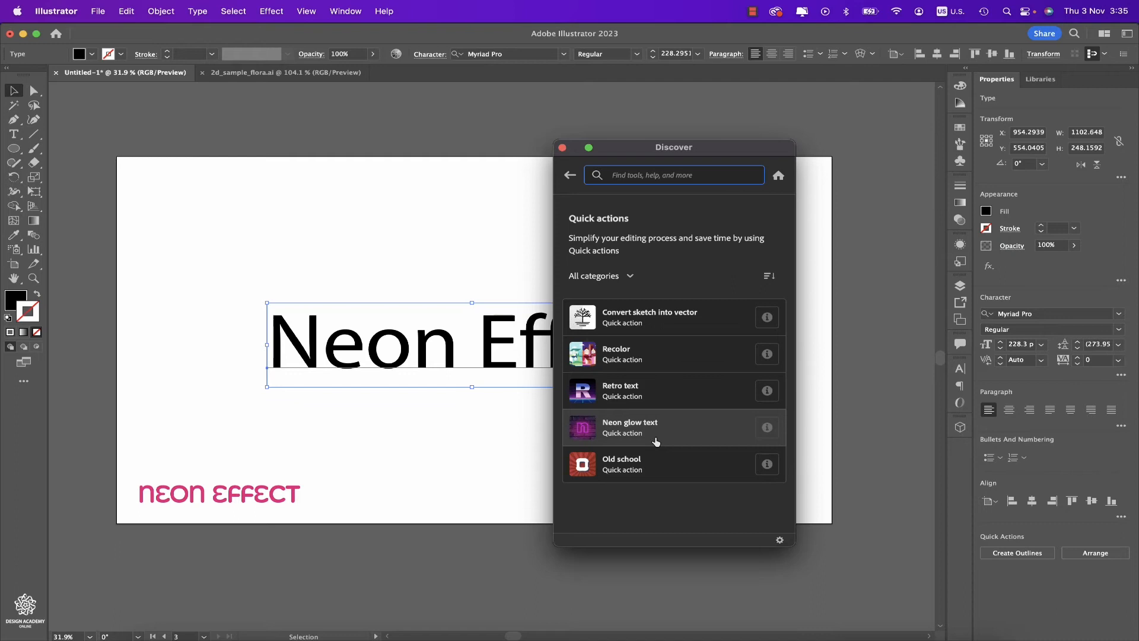
Apply the Neon glow text quick action and recolour its glow strokes in the Appearance panel.
left_click(629, 428)
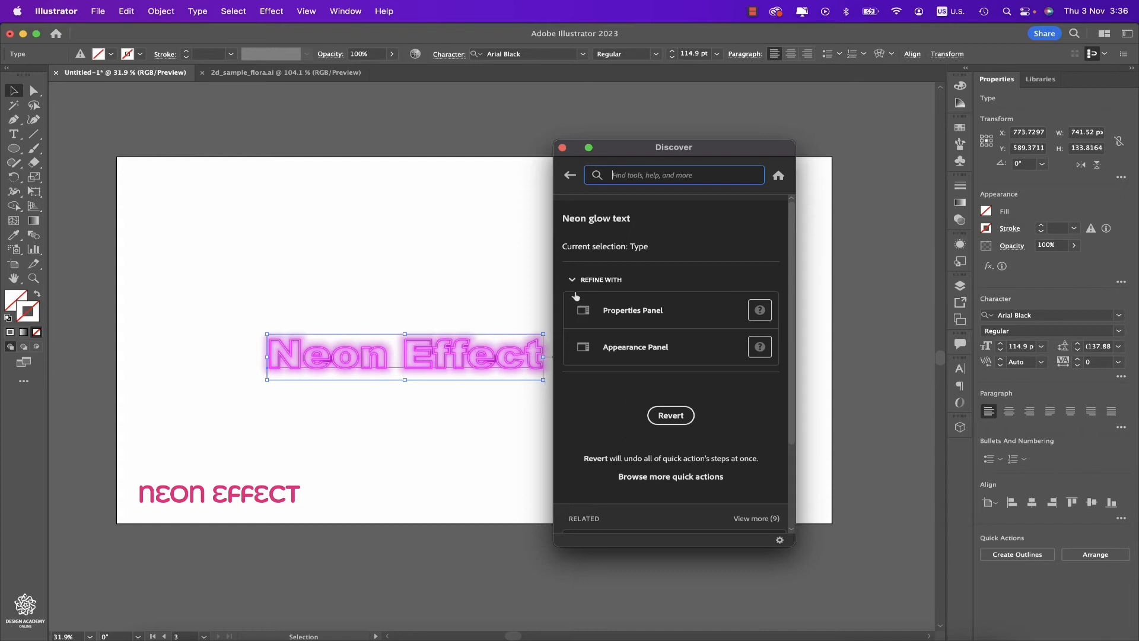
mouse_move(674, 320)
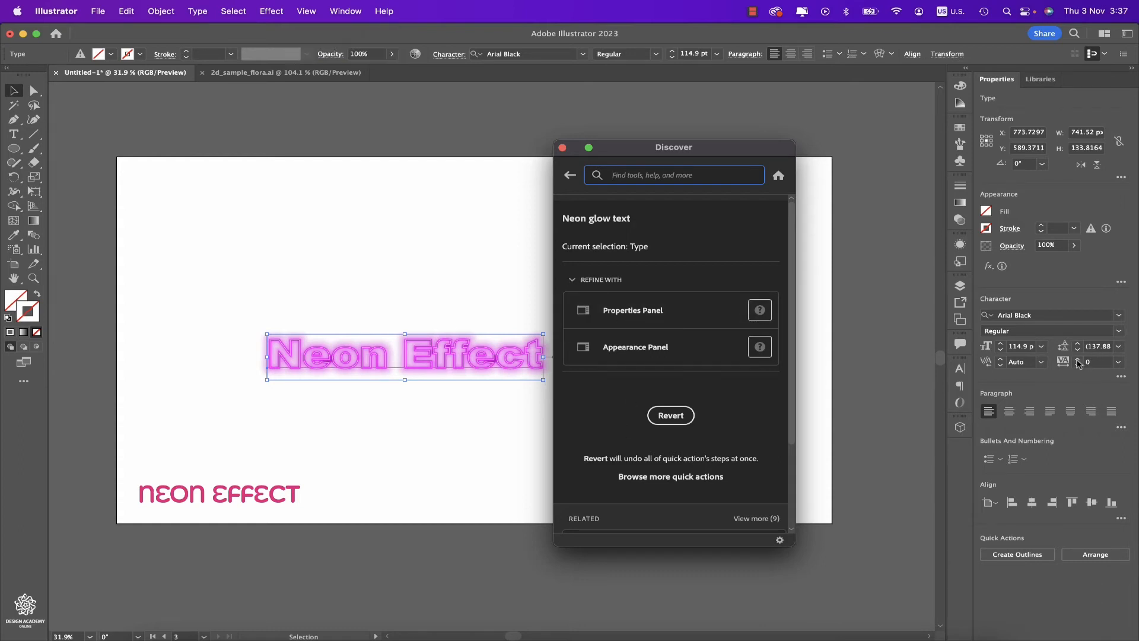
mouse_move(1103, 362)
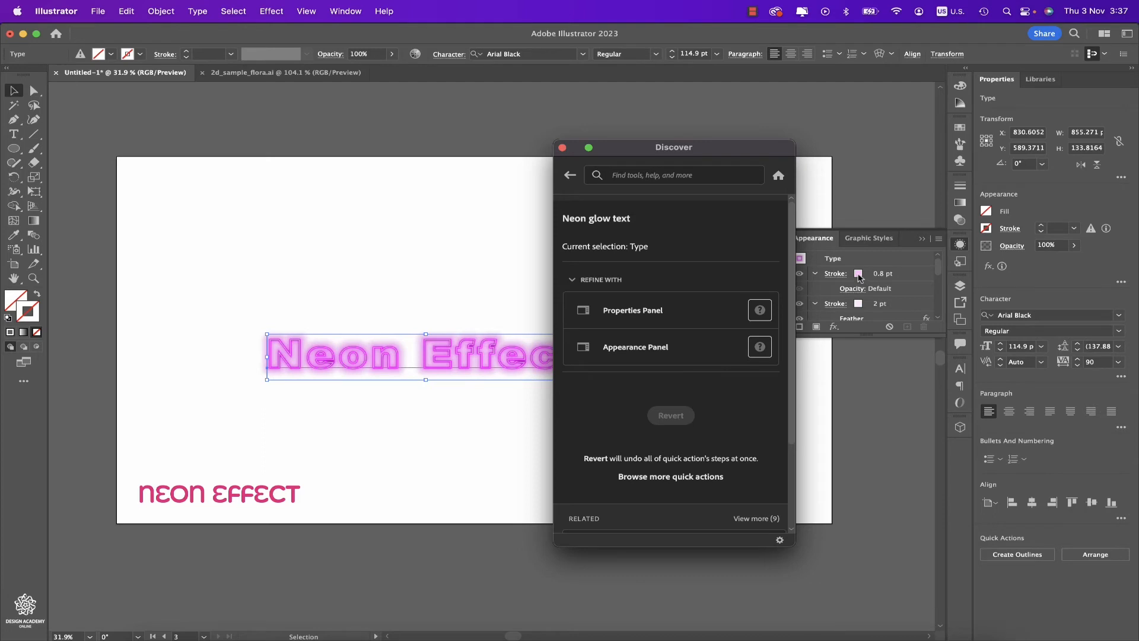
left_click(858, 273)
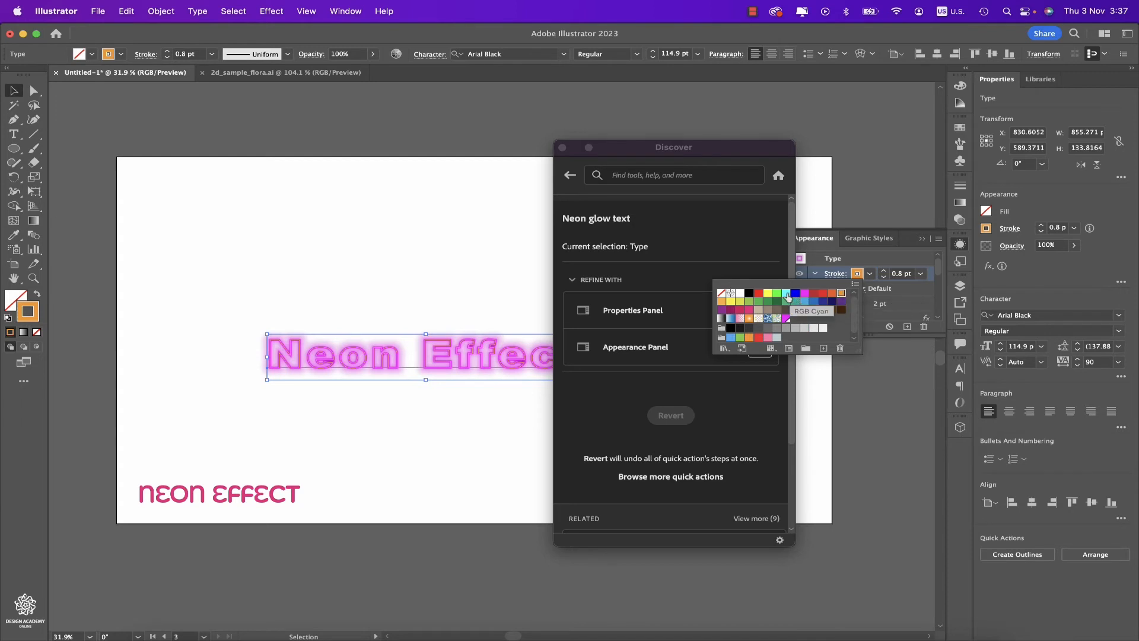
left_click(787, 293)
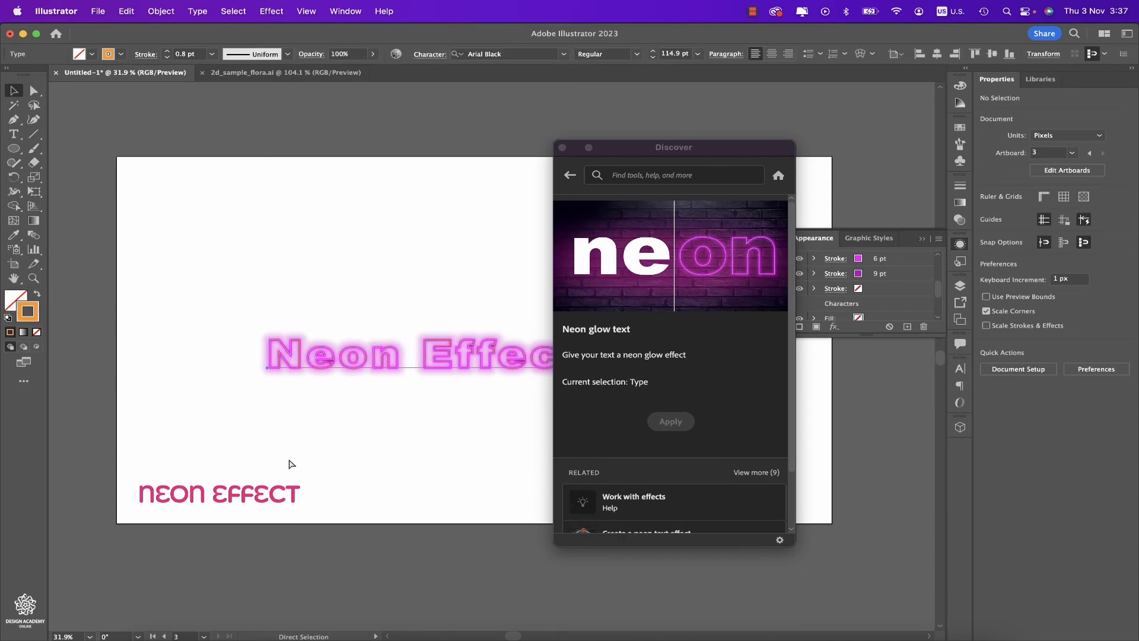
Undo the neon effect, return to the Quick actions list and select the Neon Effect text for Old school.
left_click(328, 355)
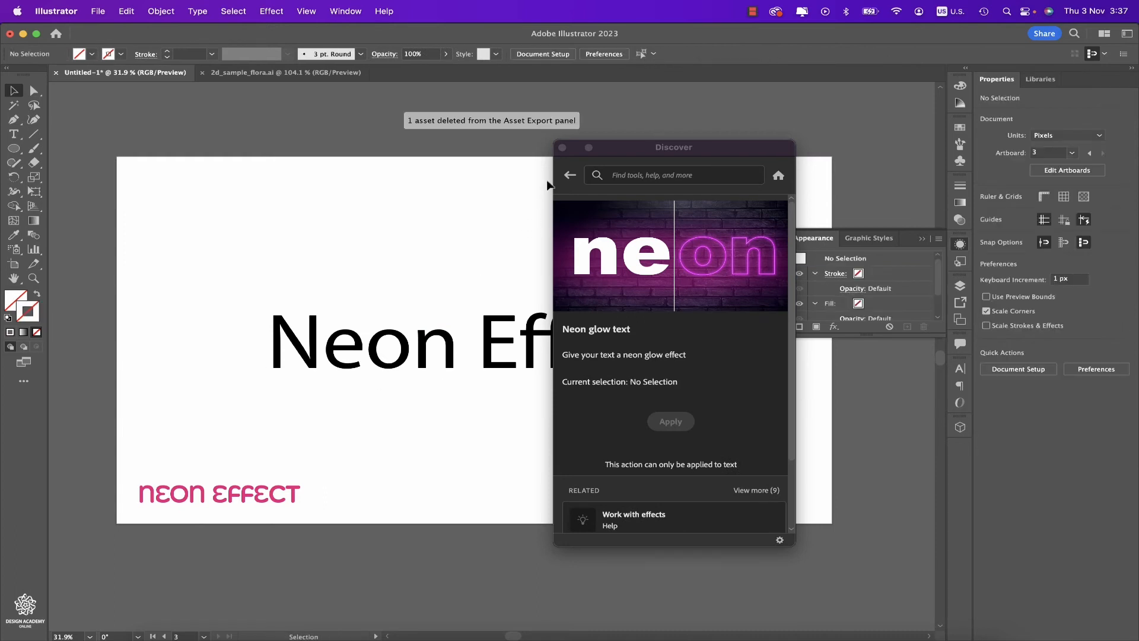
left_click(571, 174)
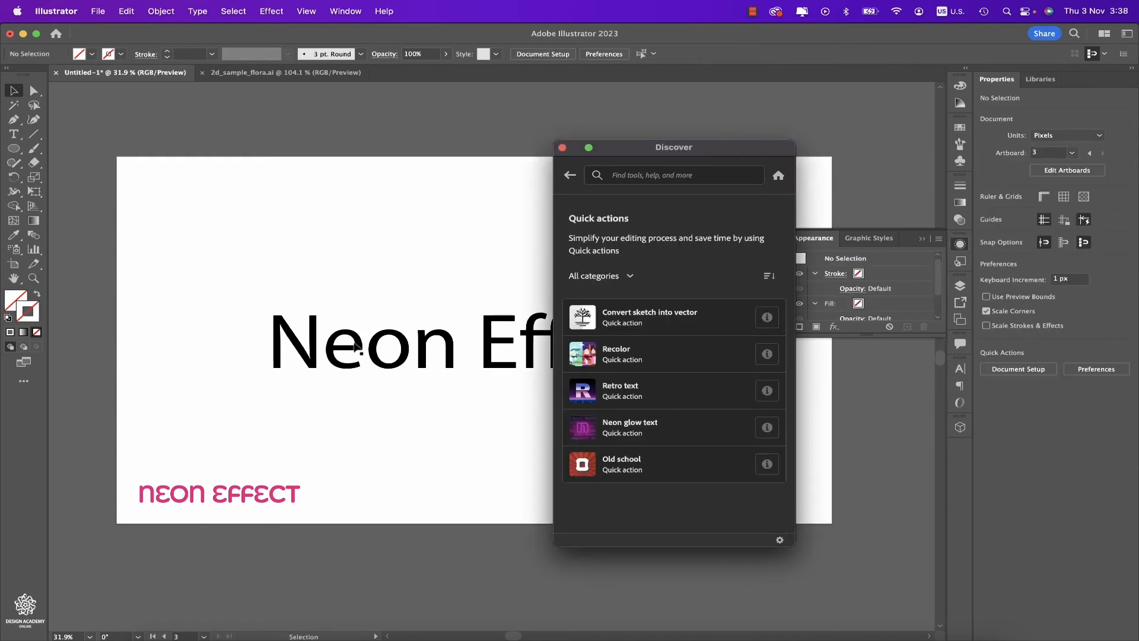
left_click(621, 464)
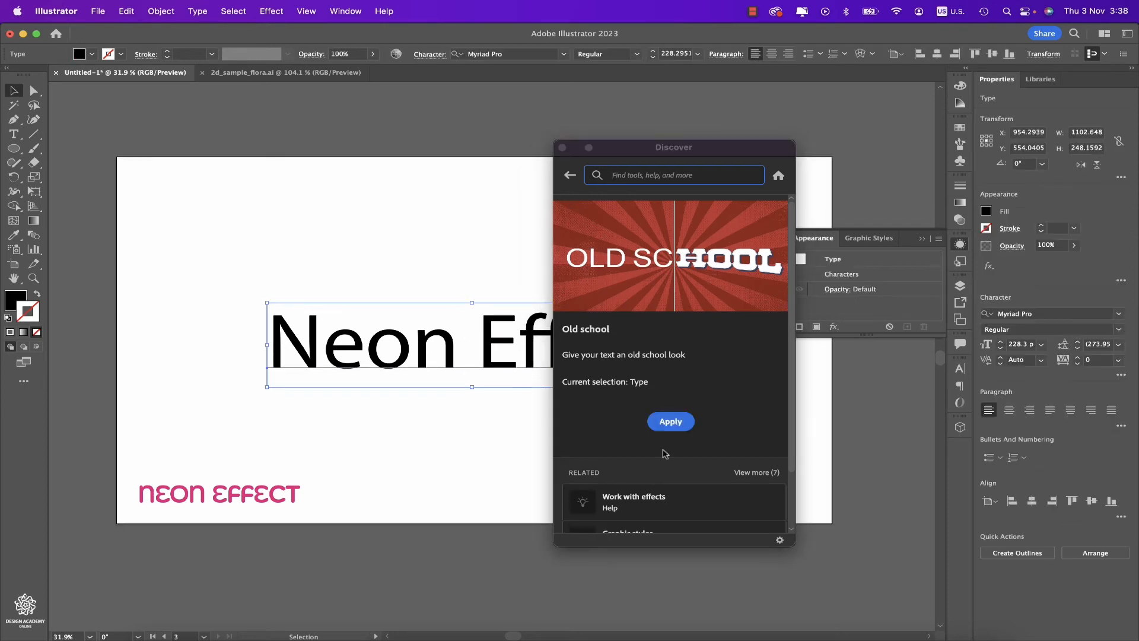
Apply the Old school look, set tracking to 130, close the Discover panel and deselect.
left_click(669, 421)
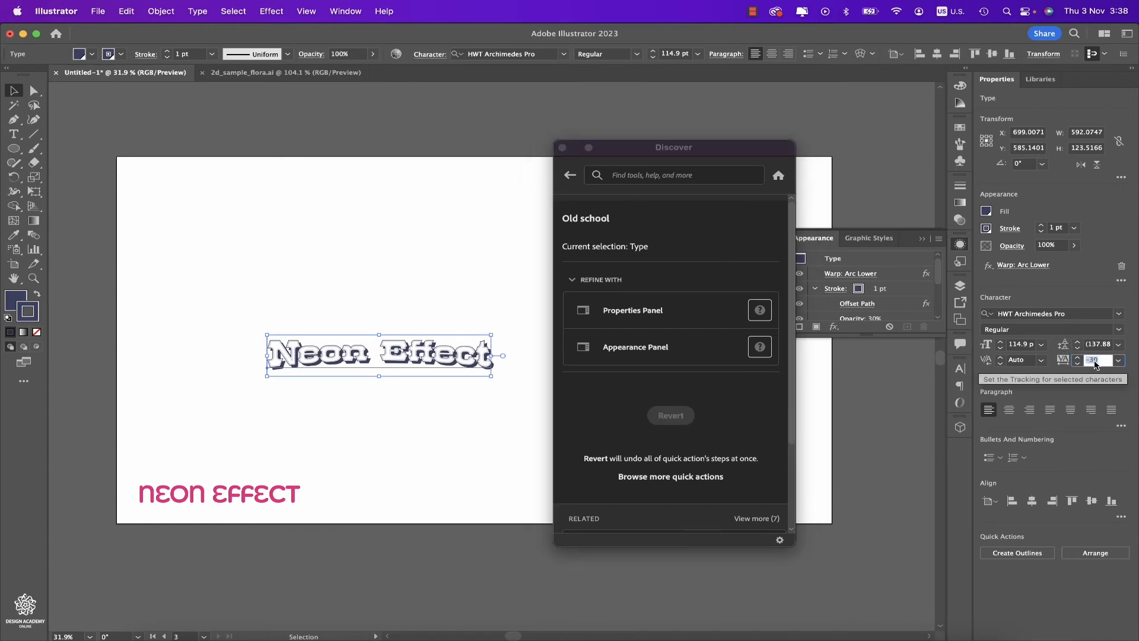
type("130")
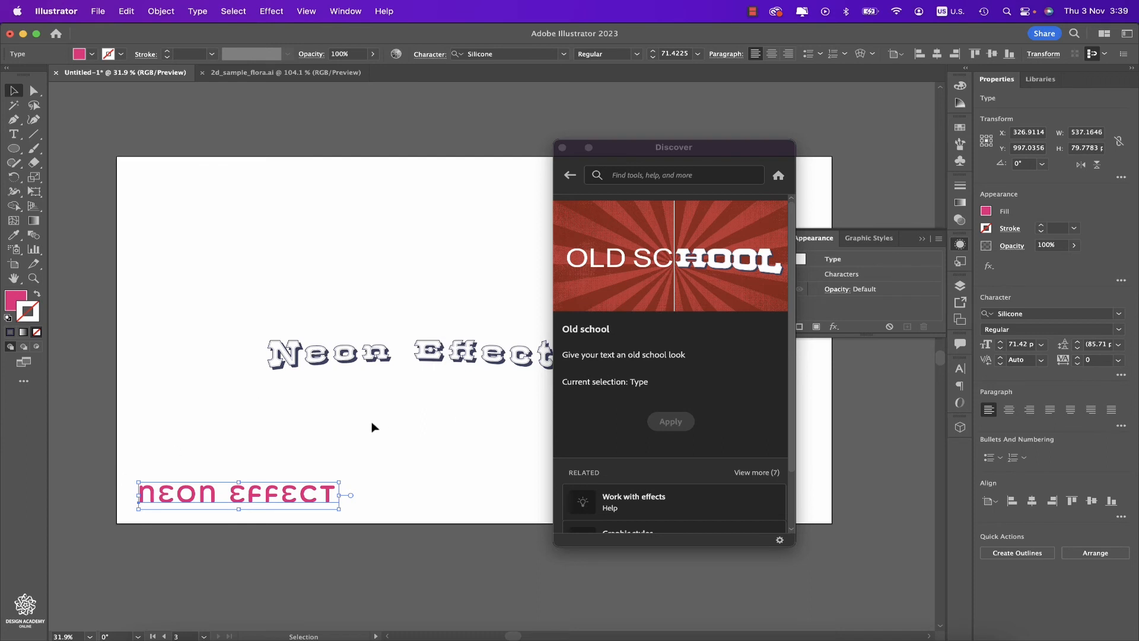
mouse_move(381, 448)
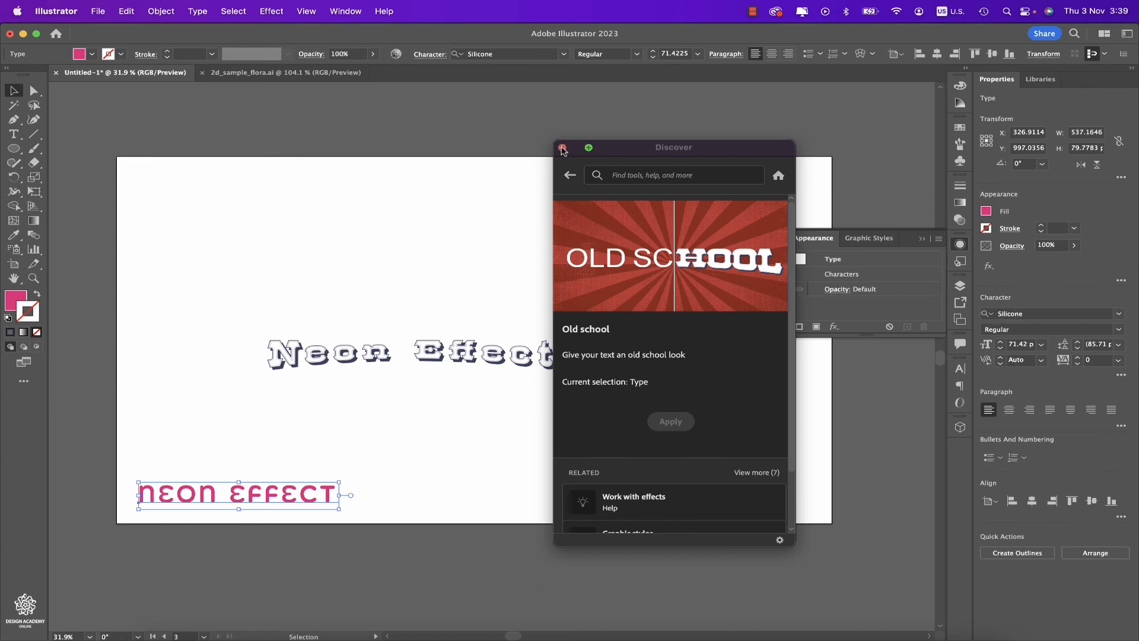
left_click(563, 149)
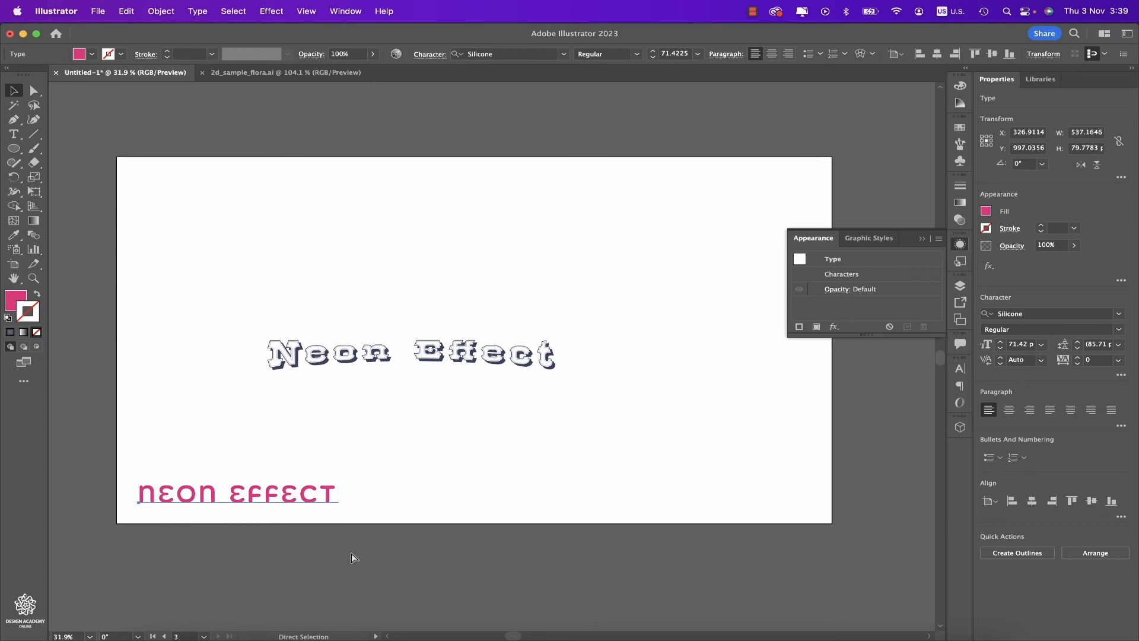
left_click(236, 494)
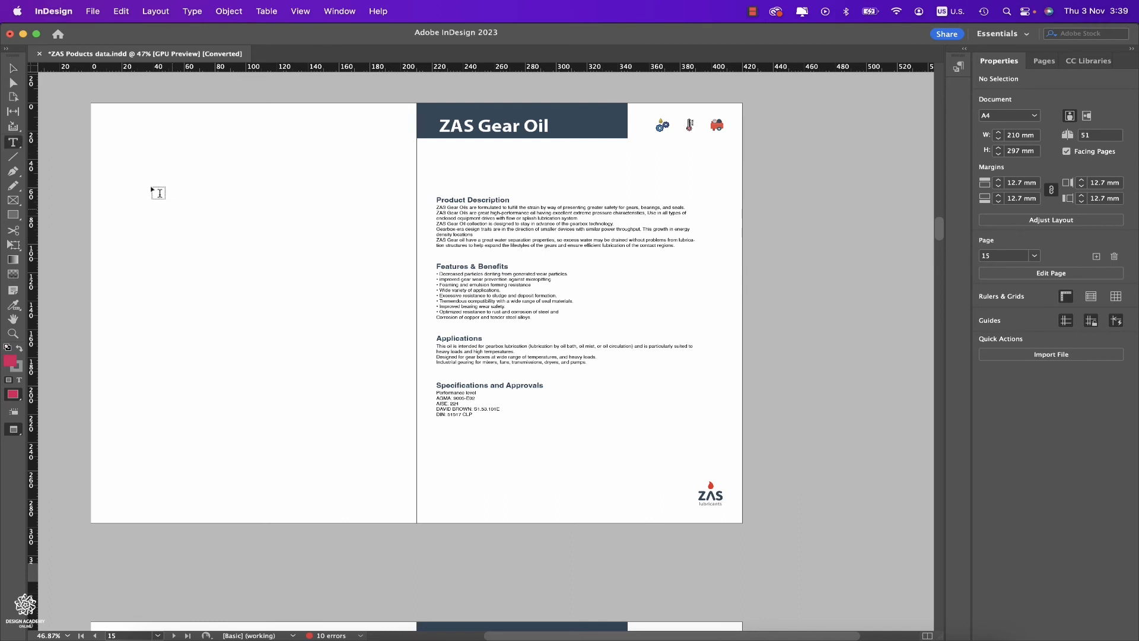
Draw a text frame on InDesign's blank left page and enter 'Neon Effect'.
left_click_drag(145, 182, 332, 274)
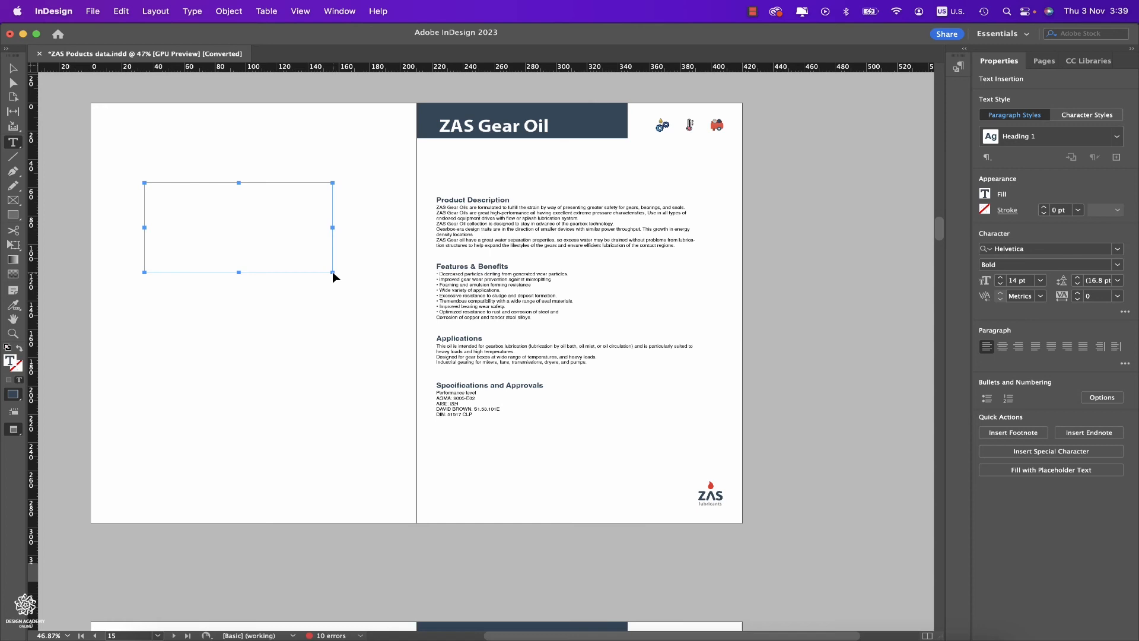
type("Neon Effect")
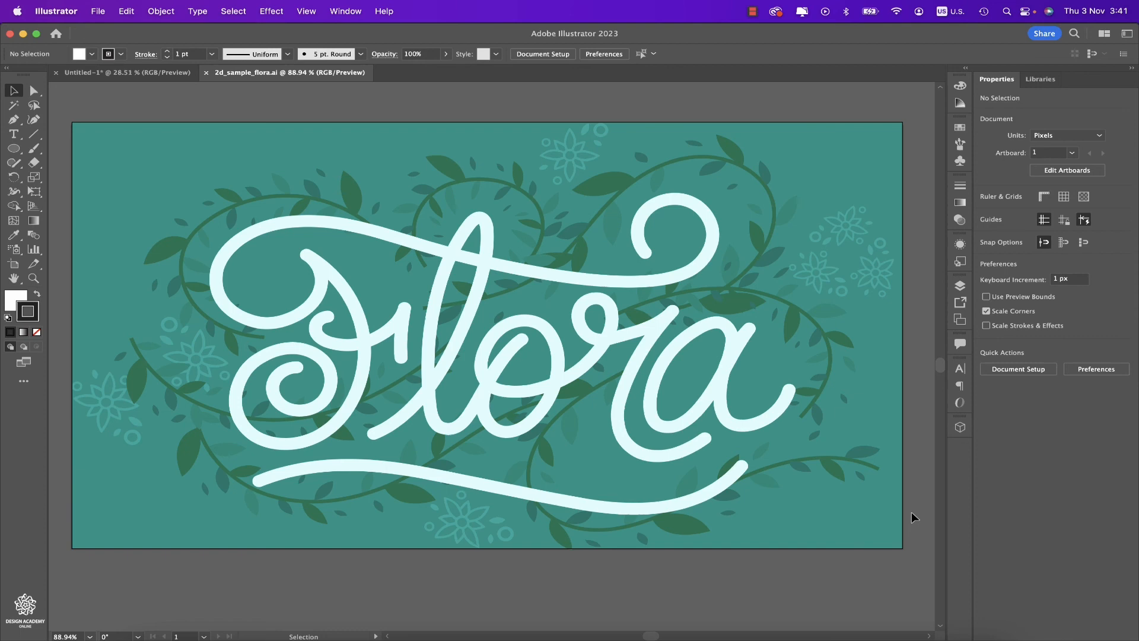
mouse_move(802, 532)
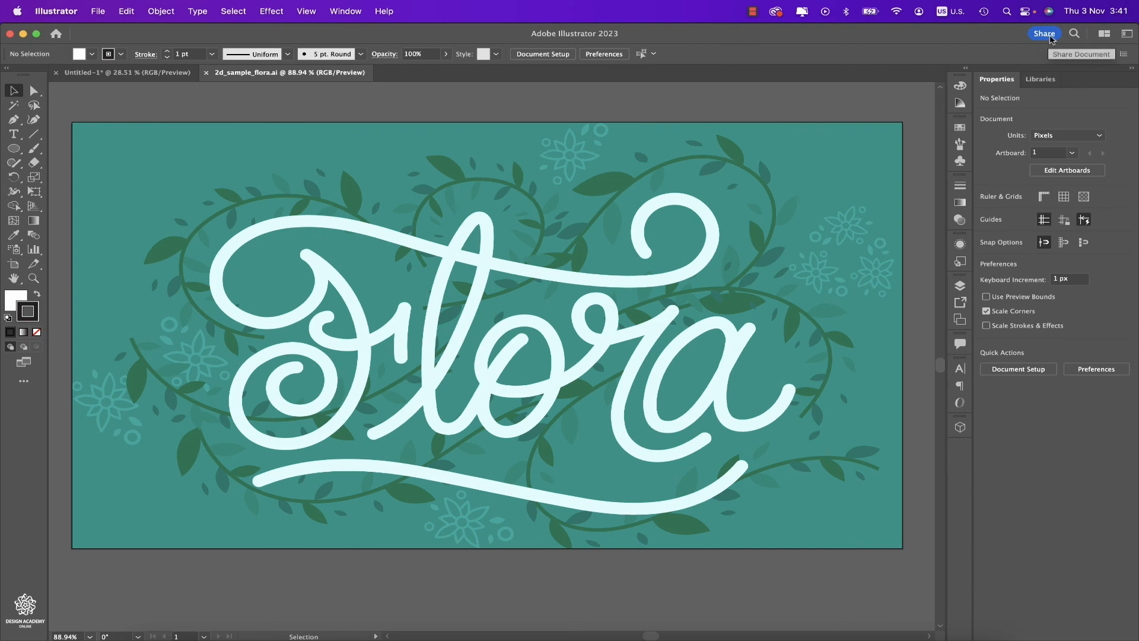
mouse_move(1050, 38)
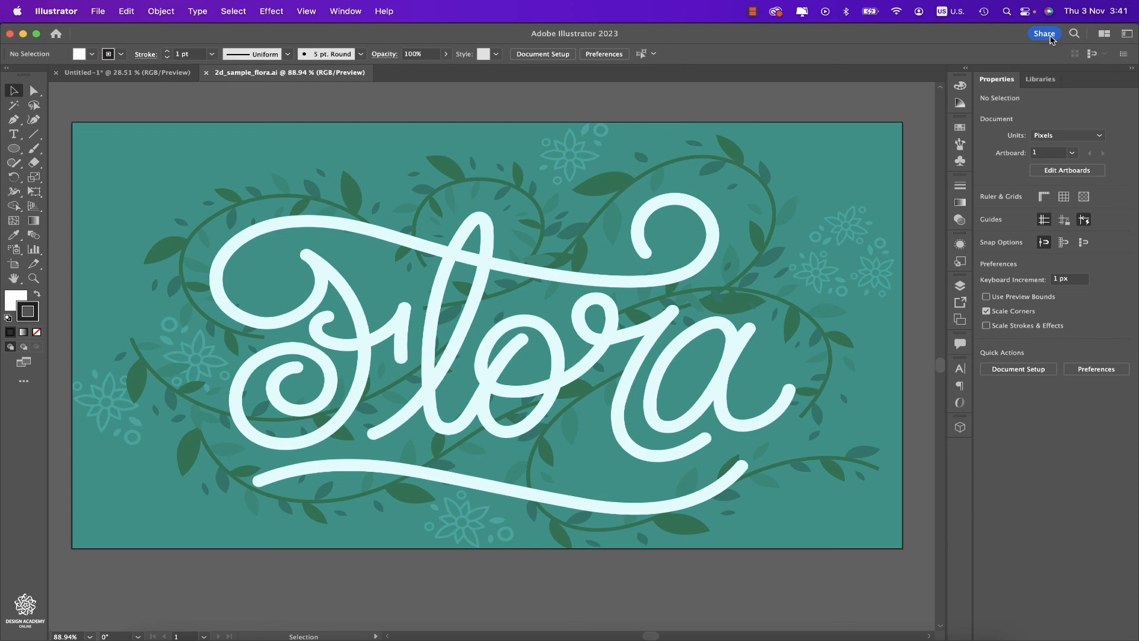
Show the Flora document's Share menu with invite-to-edit and share-for-review options.
left_click(1045, 33)
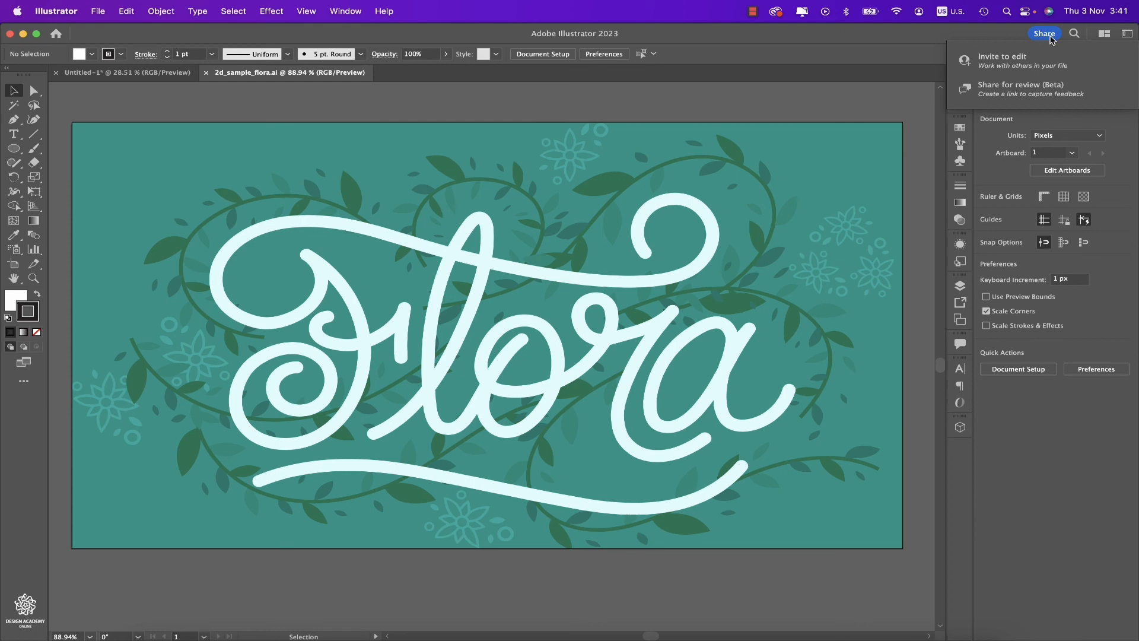
mouse_move(1030, 89)
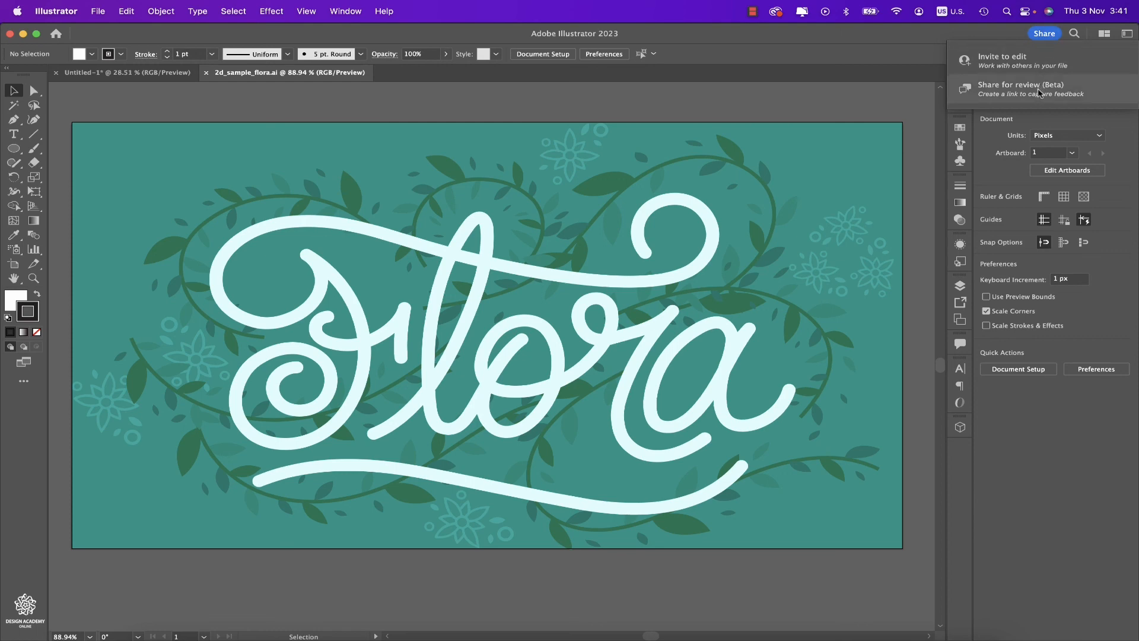